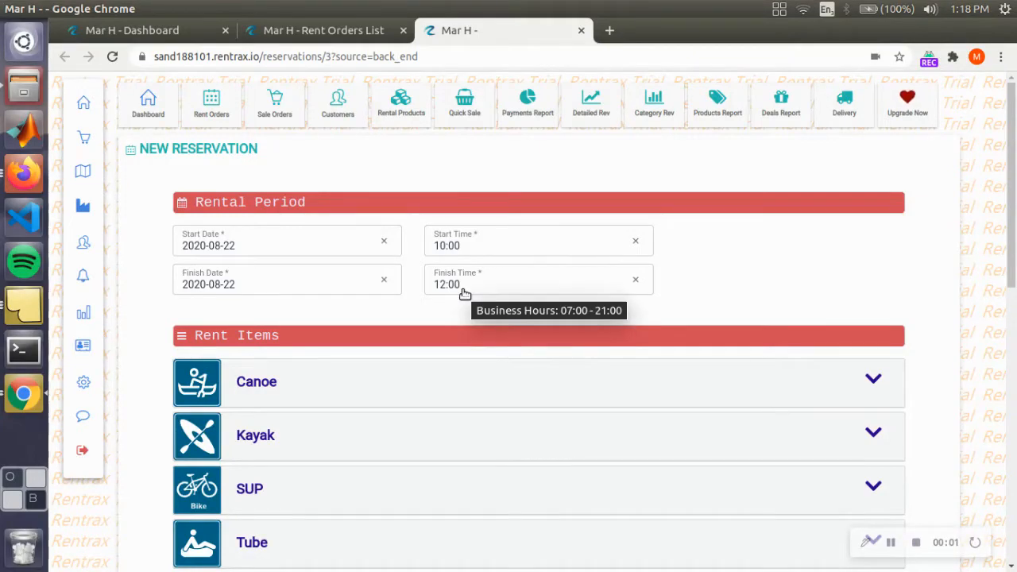
mouse_move(760, 264)
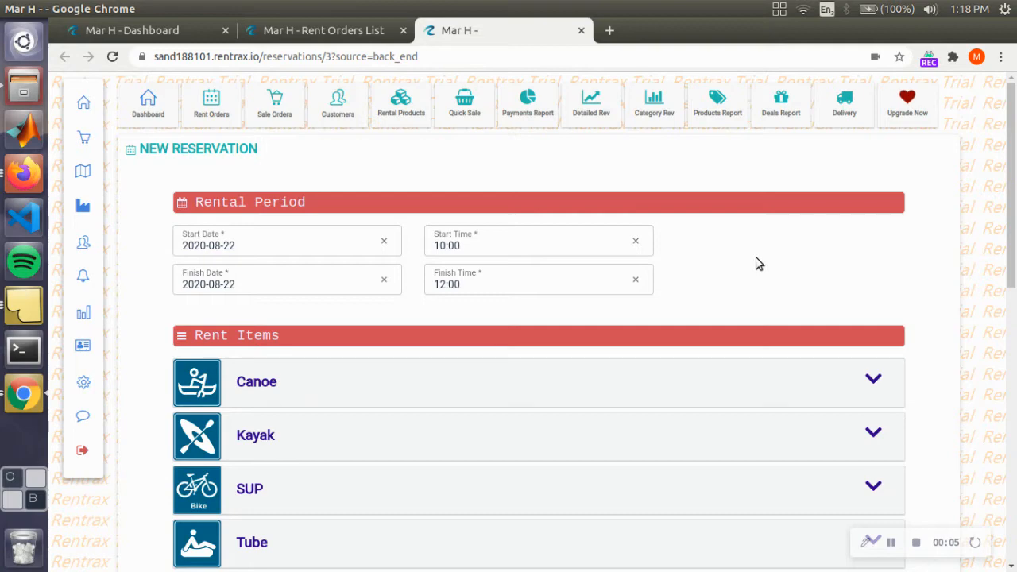
mouse_move(755, 256)
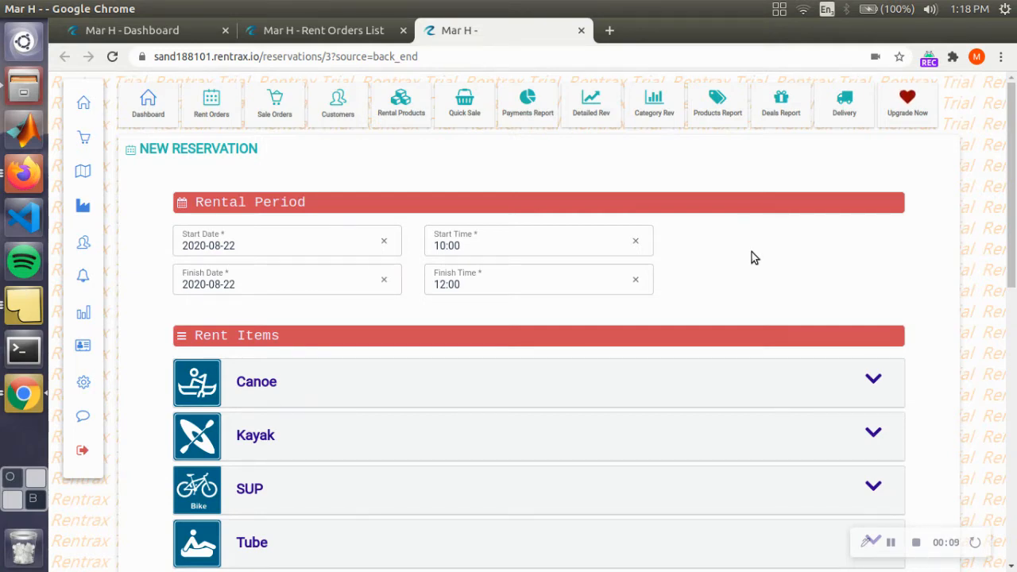
mouse_move(701, 262)
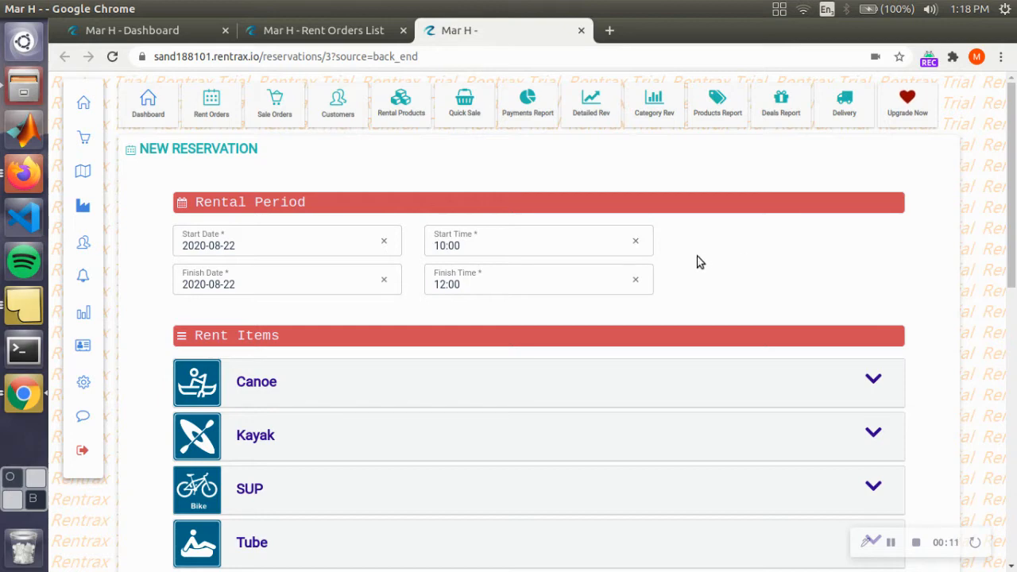
mouse_move(713, 262)
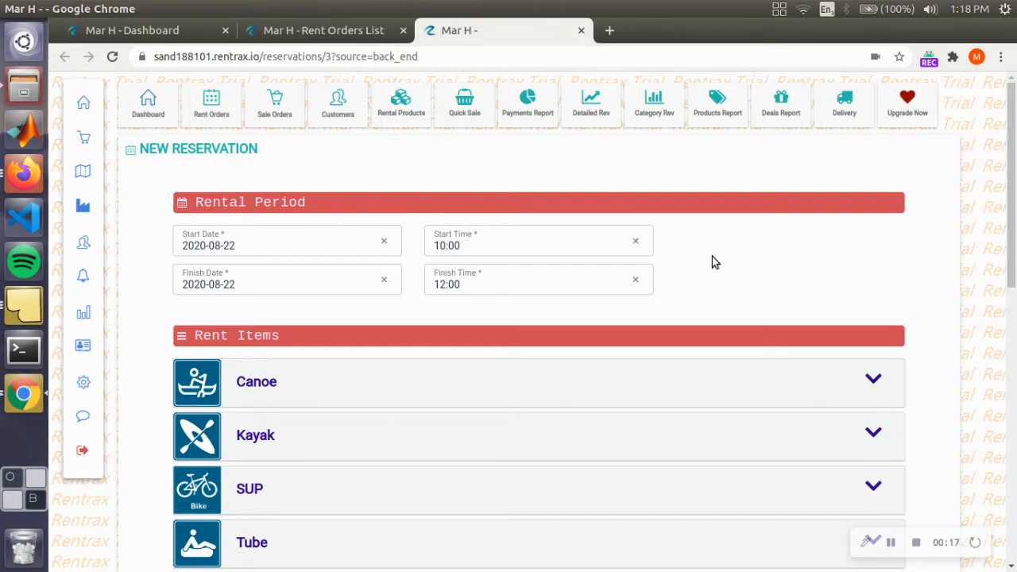
mouse_move(698, 261)
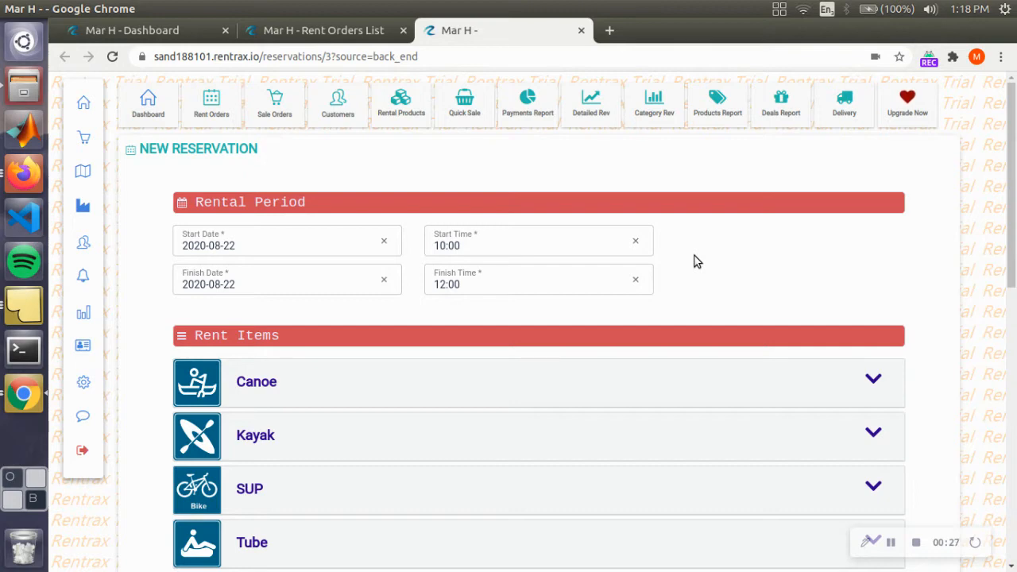
mouse_move(702, 252)
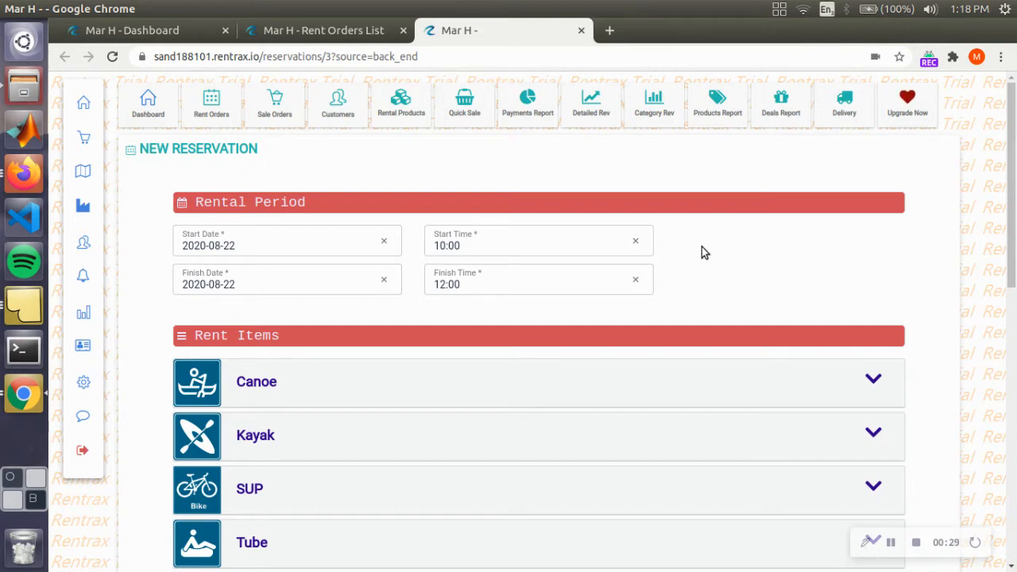
Change the rental start time to 10:30 on 22 August 2020, finishing at 12:00
left_click(286, 245)
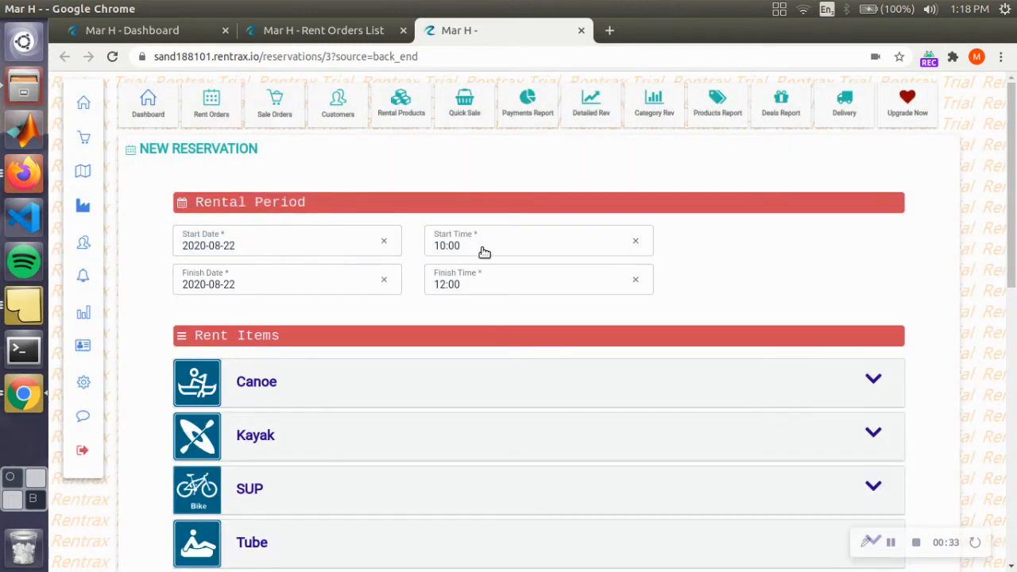
left_click(537, 245)
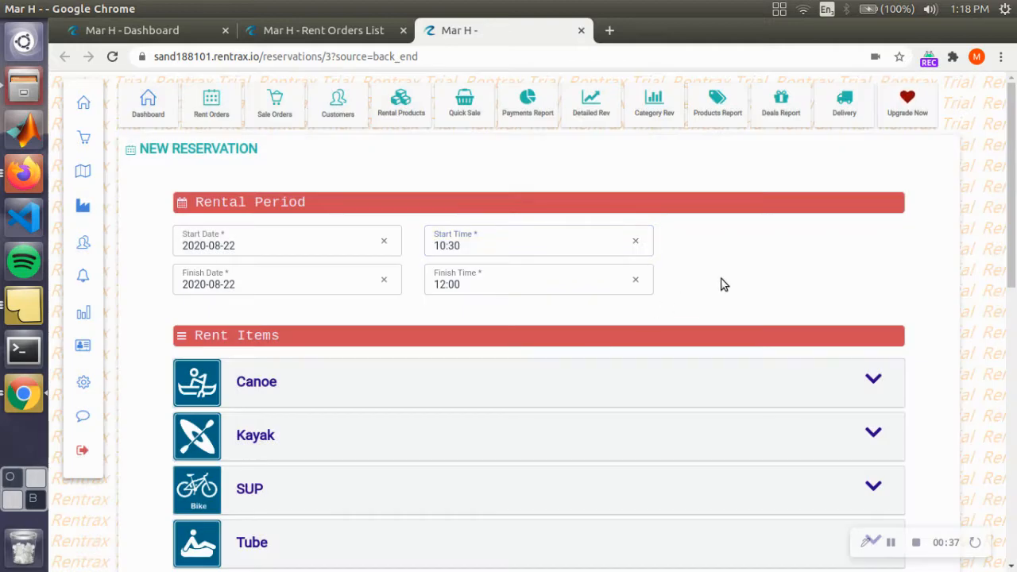
mouse_move(681, 283)
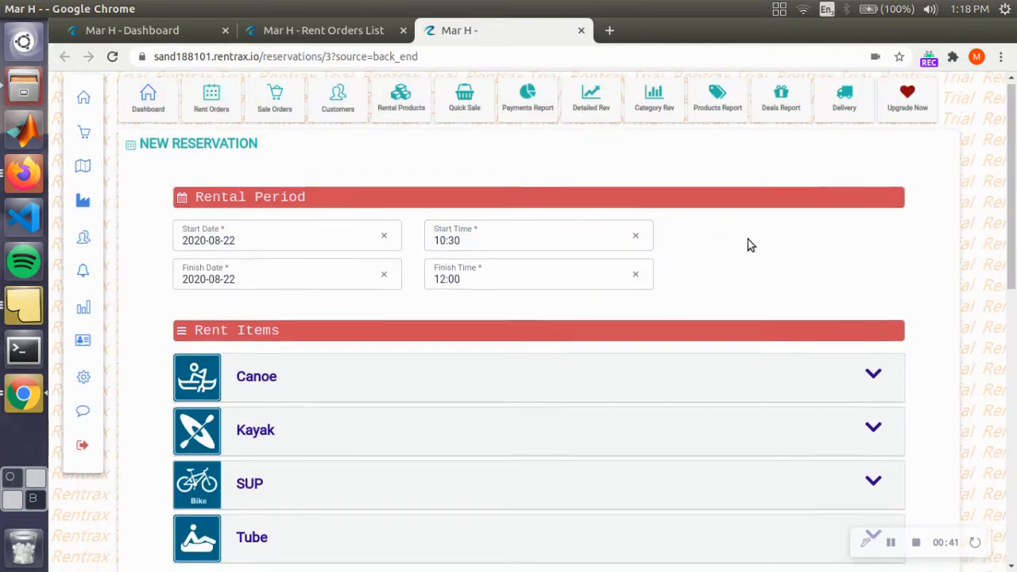
Add one canoe at $13.50 from the Rent Items list to the order
scroll("down", 3)
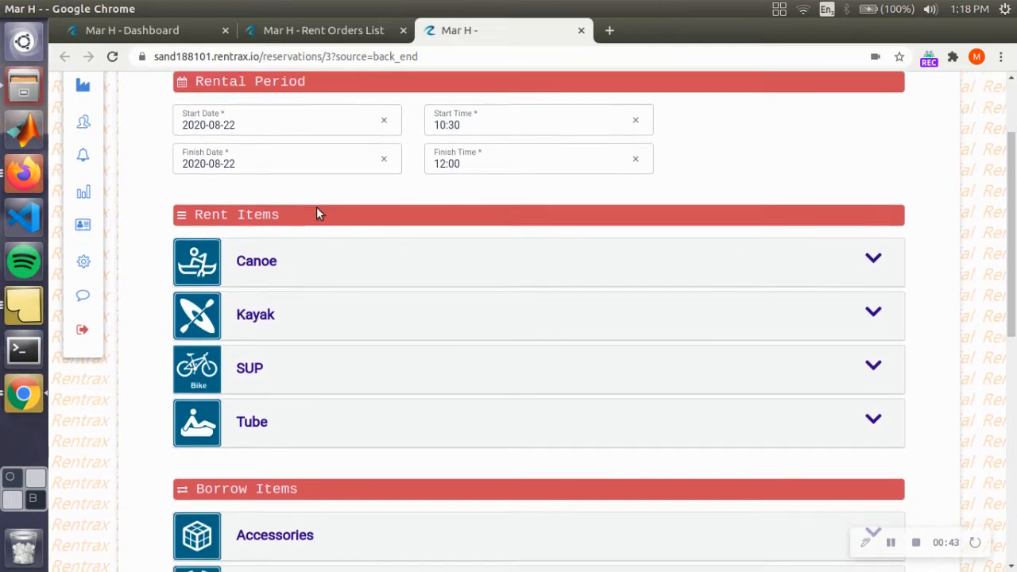
scroll("down", 3)
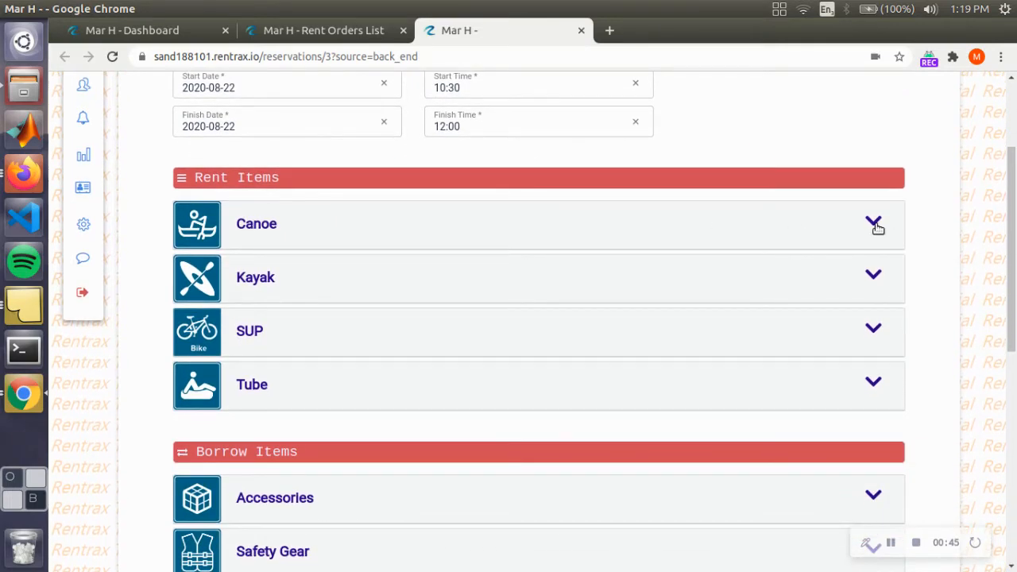
left_click(872, 222)
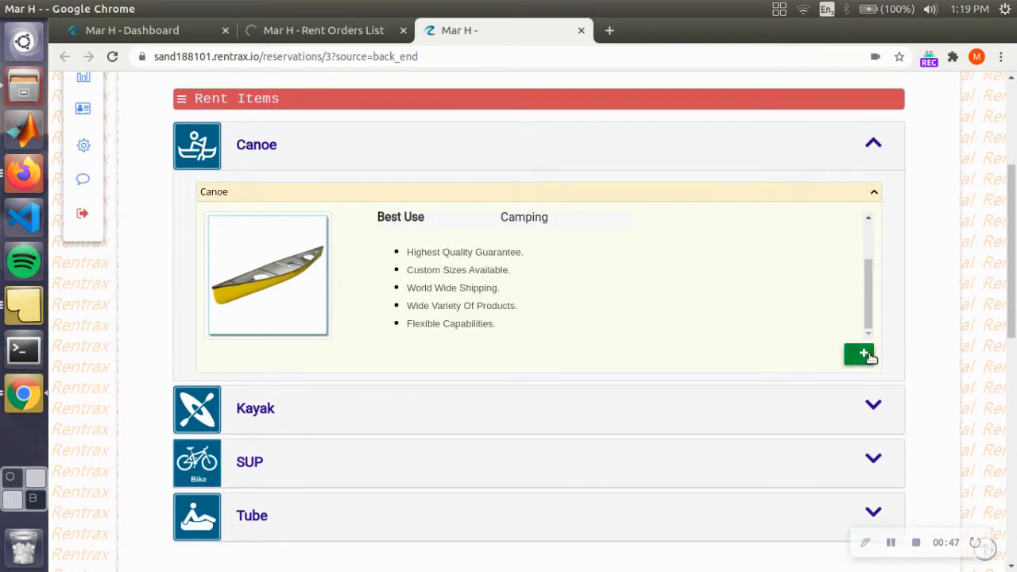
left_click(860, 354)
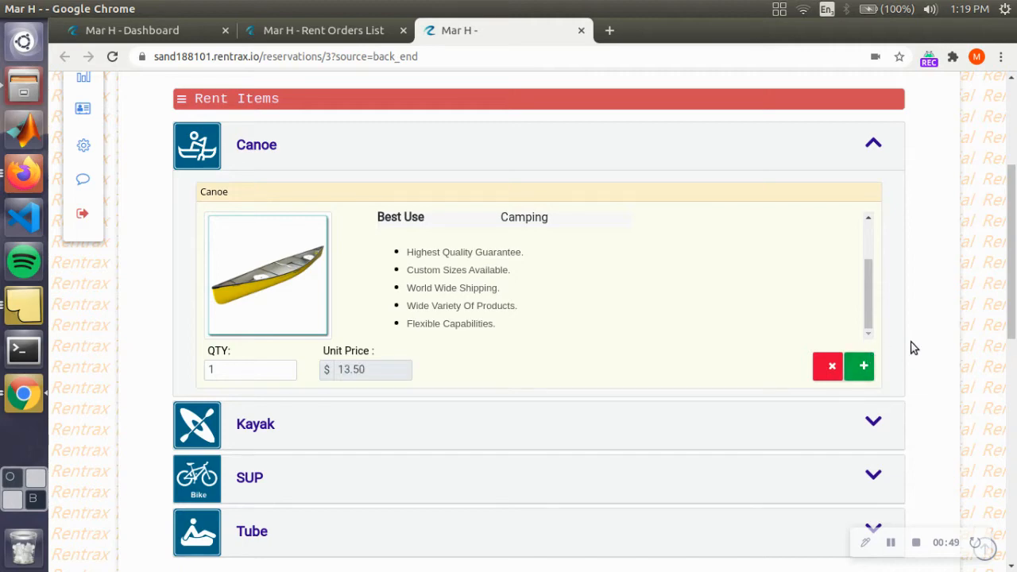
scroll("down", 3)
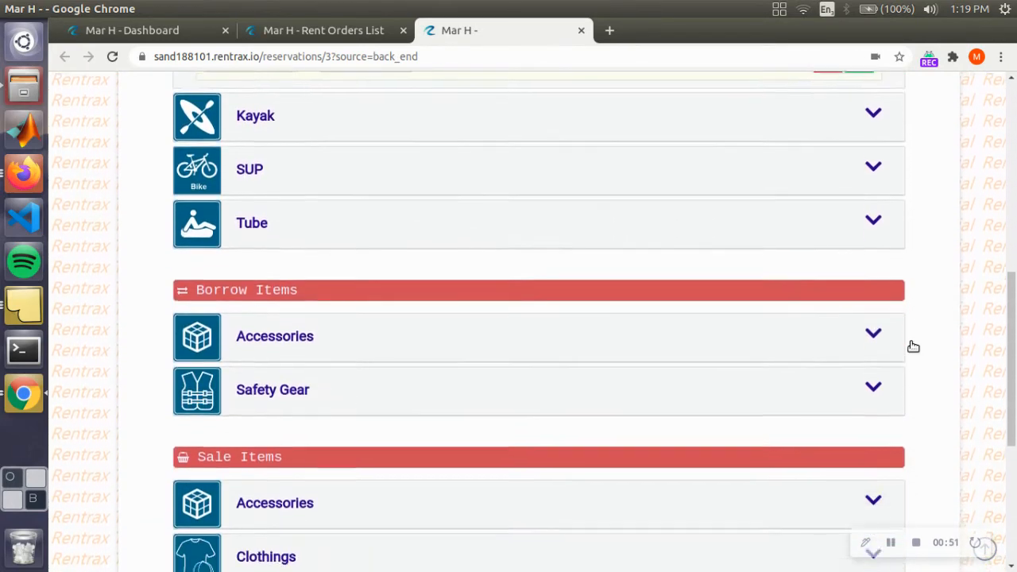
Borrow two helmets from Safety Gear, bringing the totals to $13.50 subtotal and $15.13 grand total
scroll("down", 3)
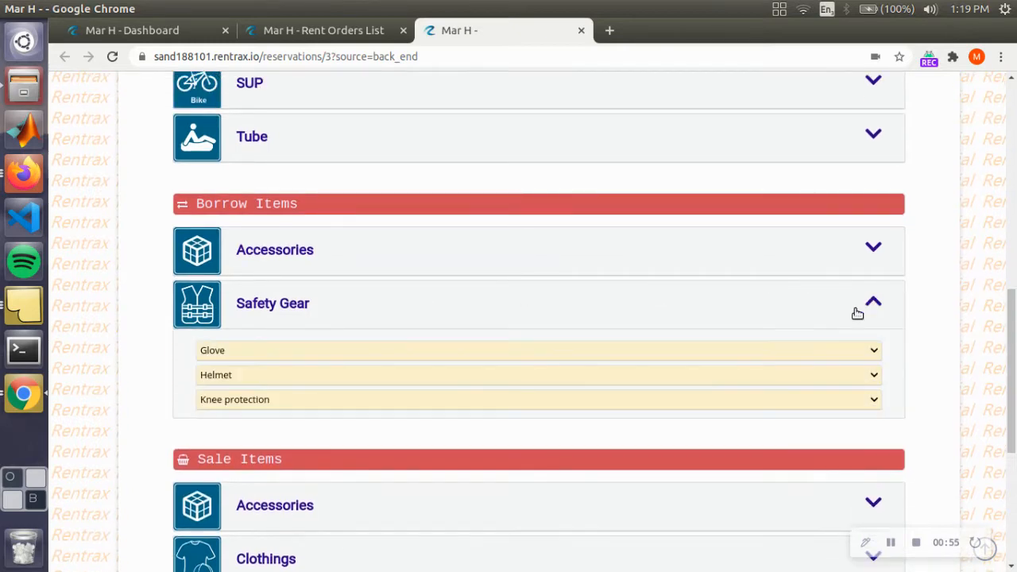
mouse_move(826, 381)
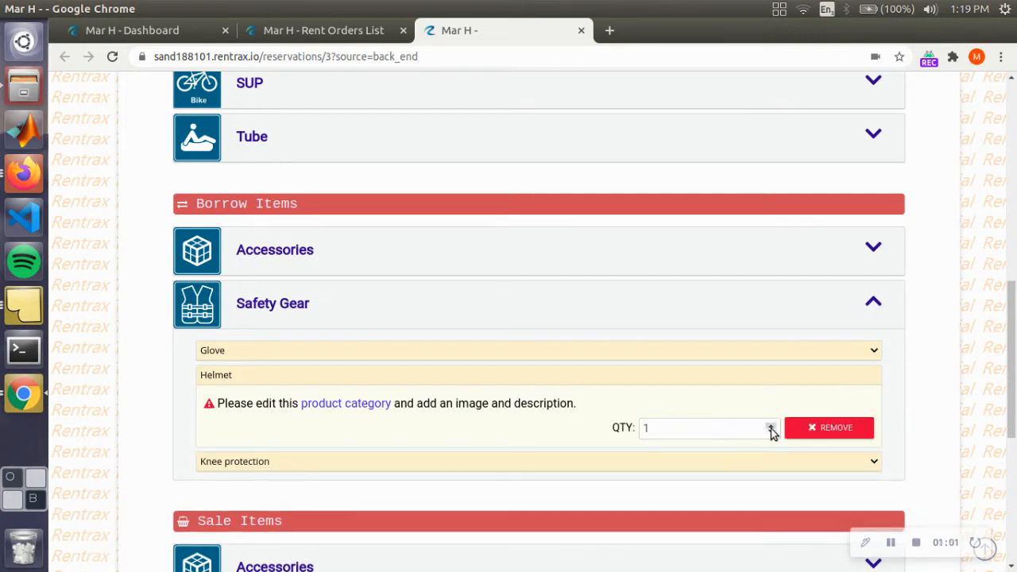
left_click(769, 423)
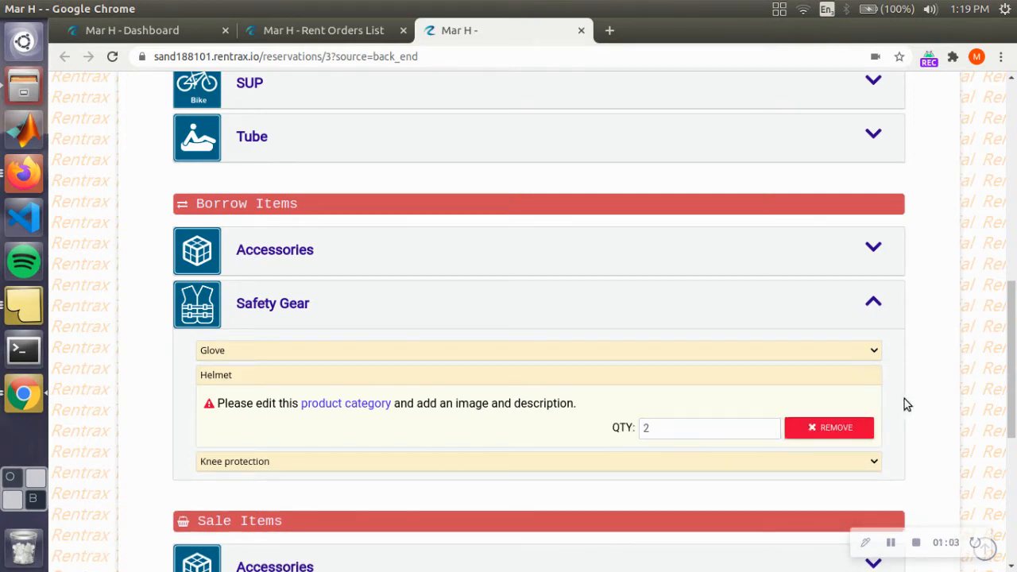
scroll("down", 3)
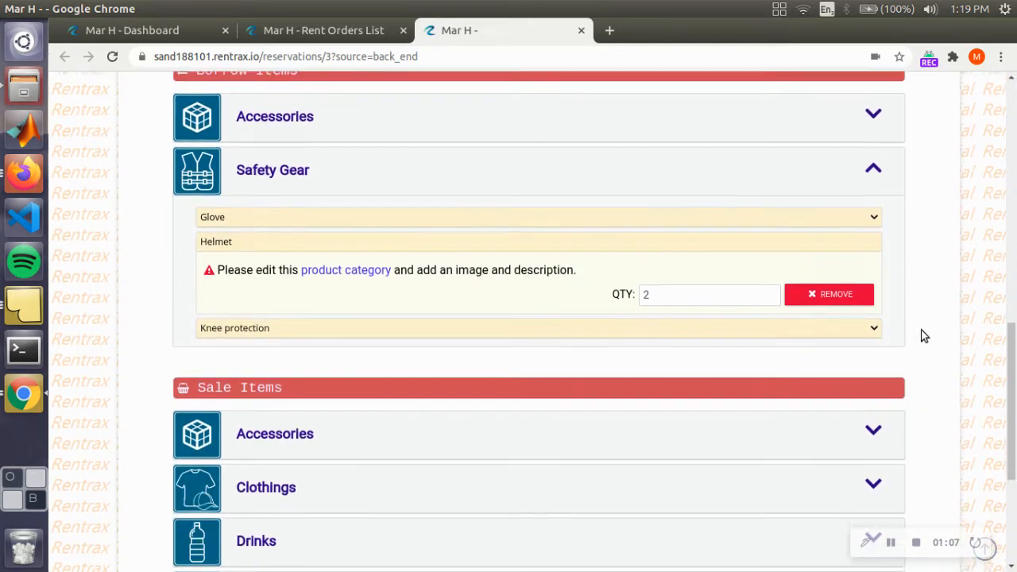
scroll("down", 3)
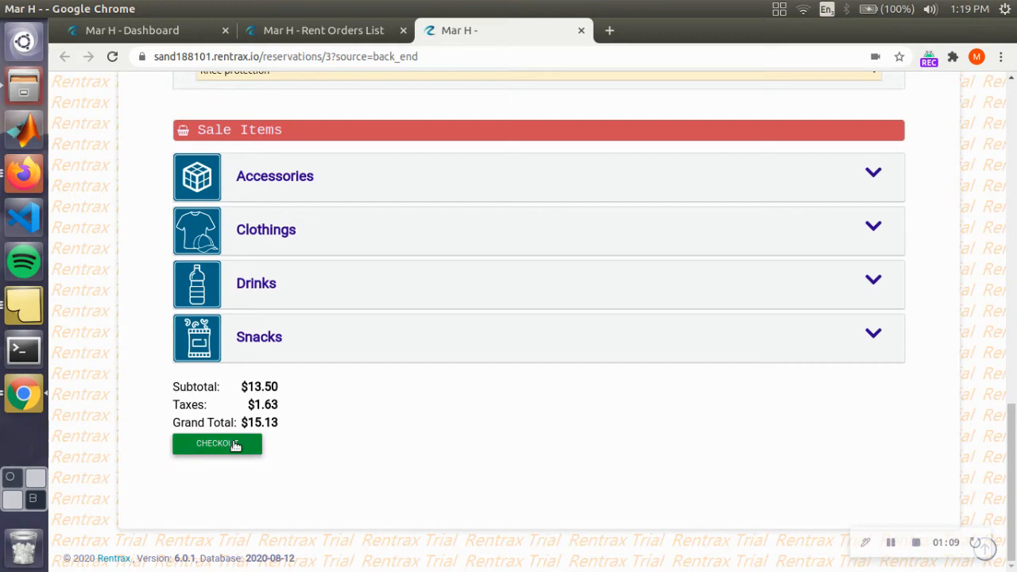
left_click(216, 443)
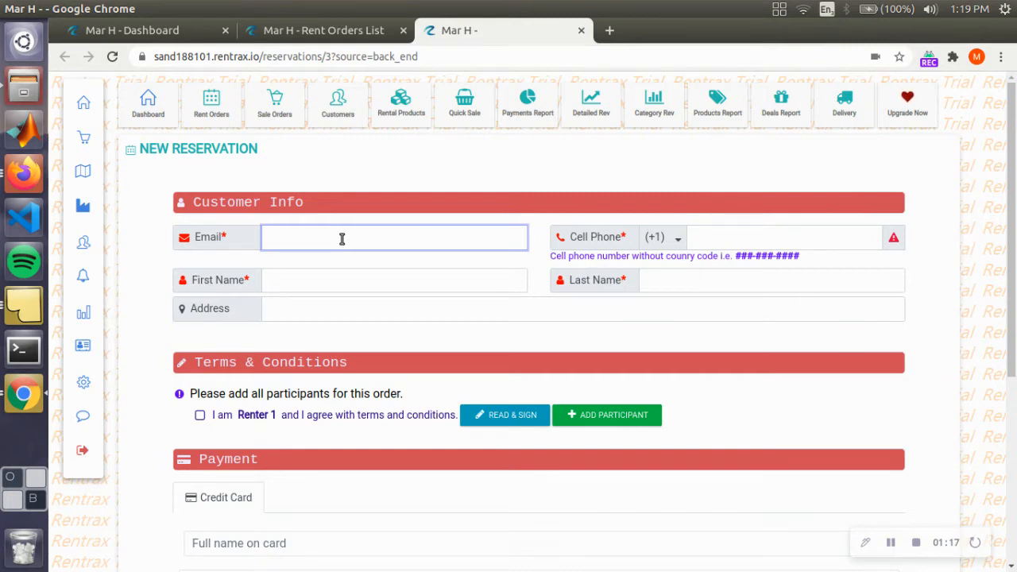
type("test@")
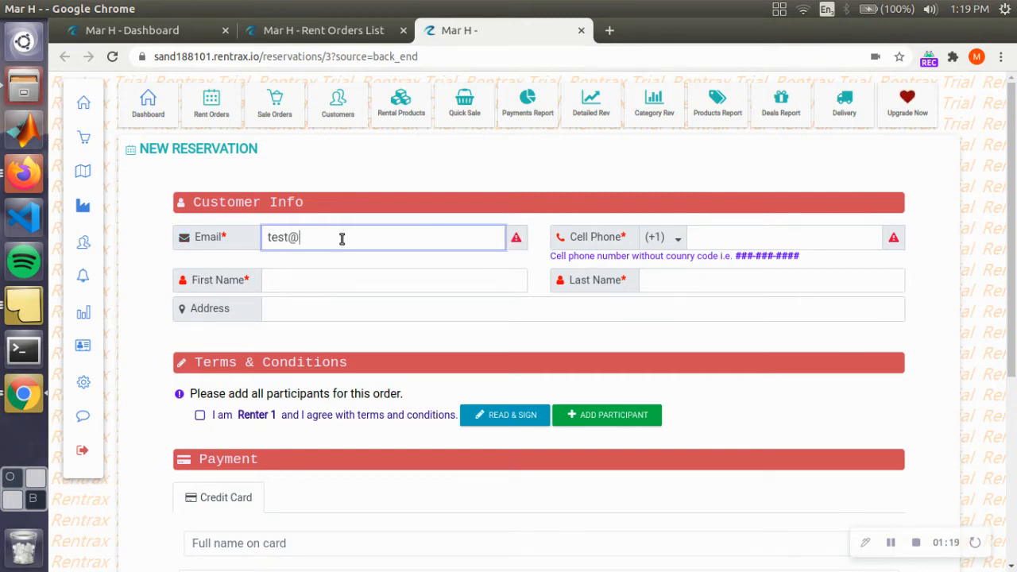
type("rentrax.")
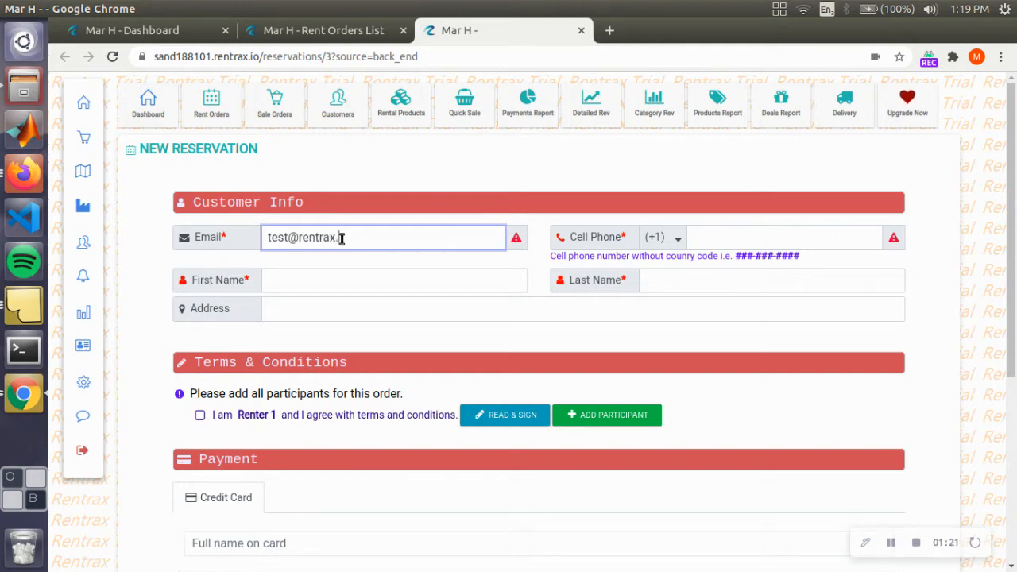
type(".com")
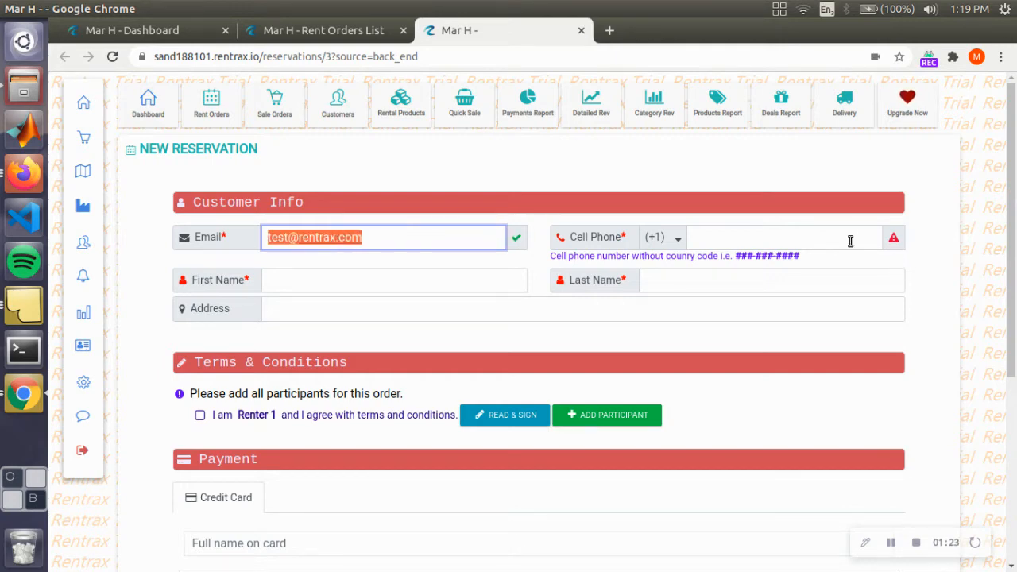
left_click(782, 236)
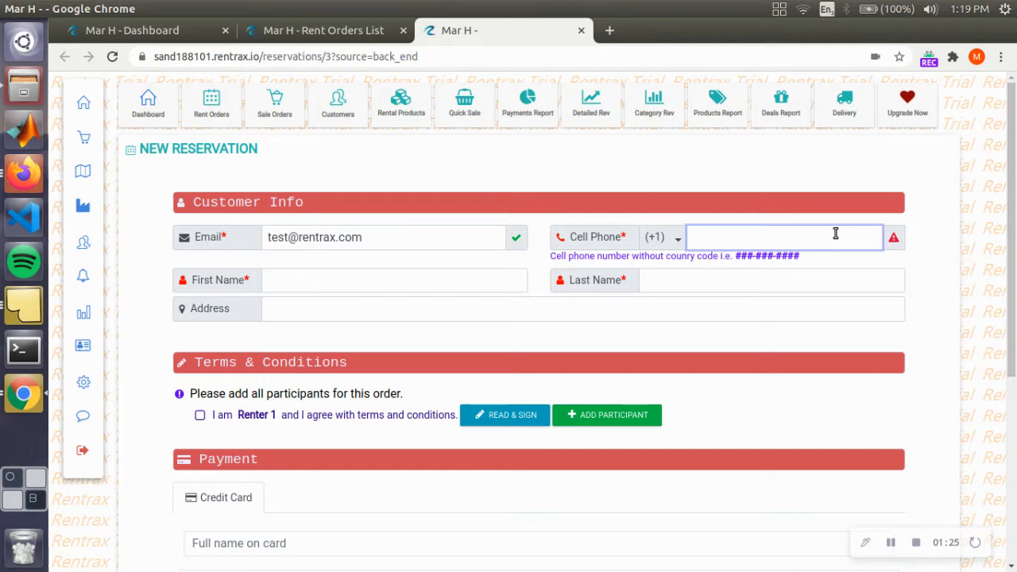
type("1421242")
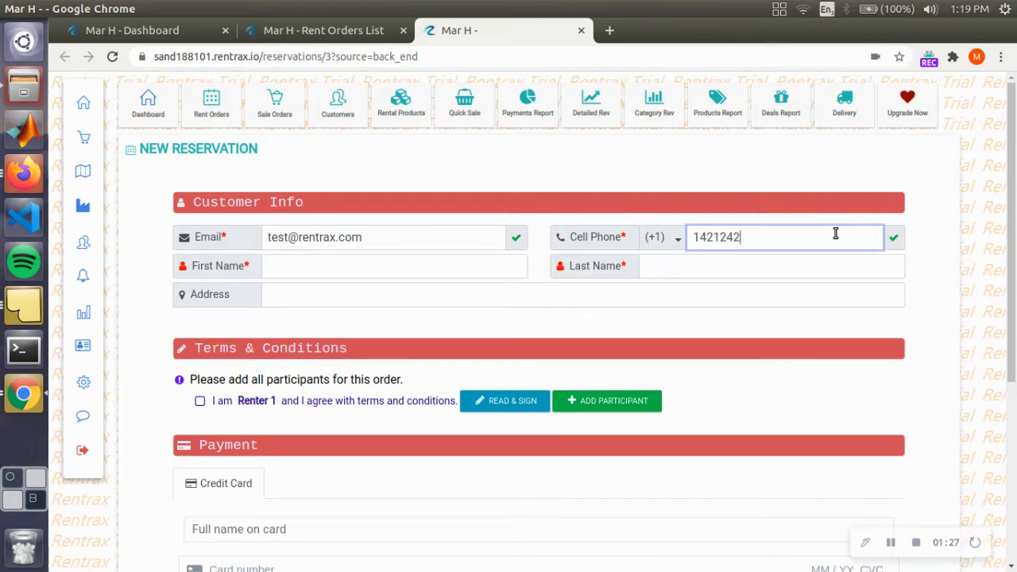
type("24121")
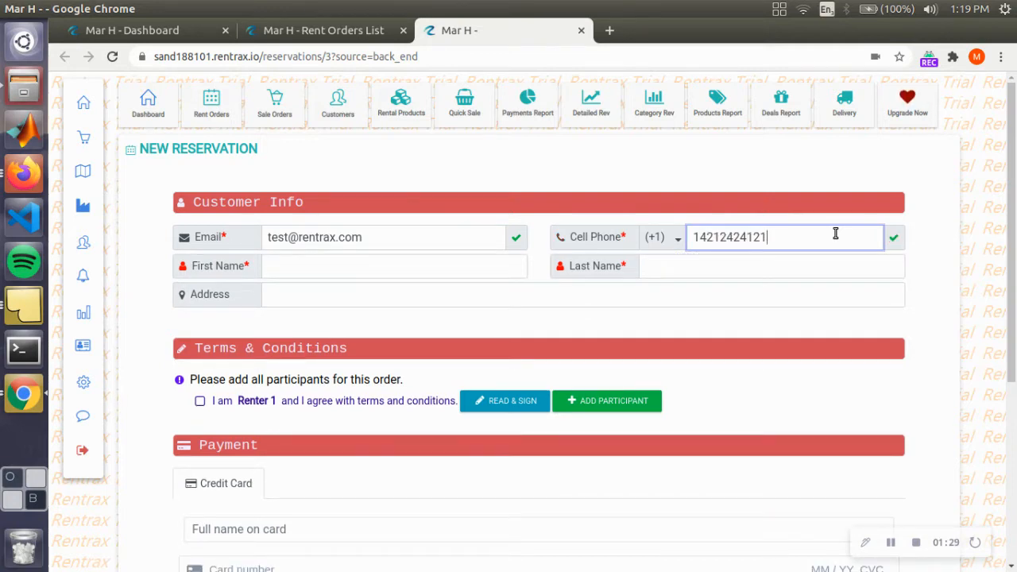
left_click(394, 266)
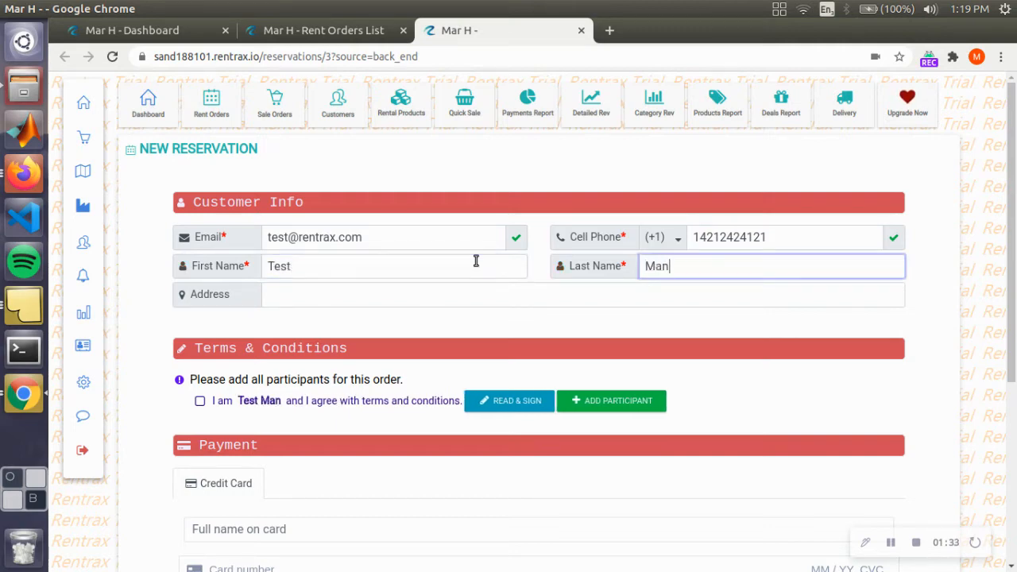
left_click(581, 294)
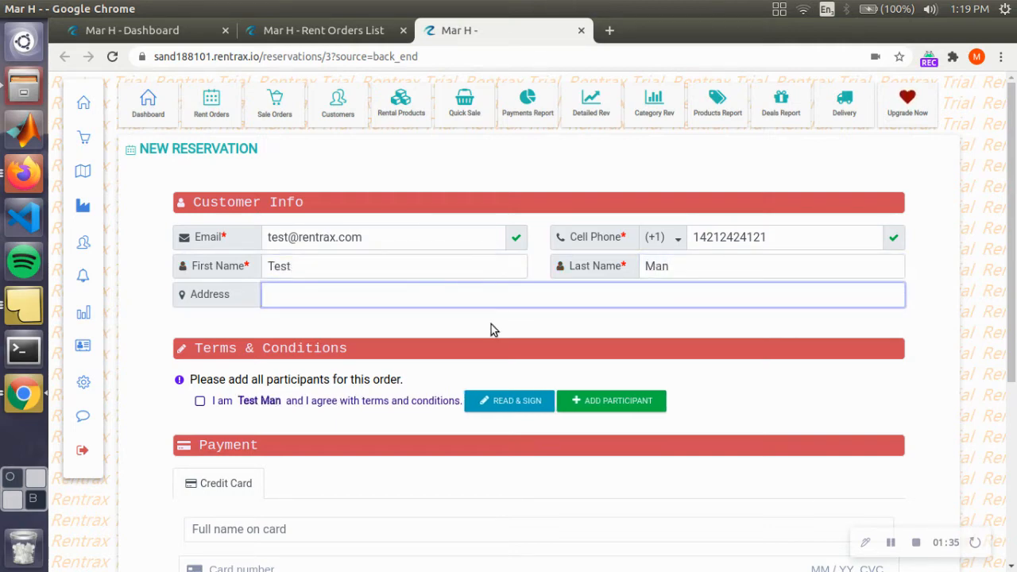
scroll("down", 3)
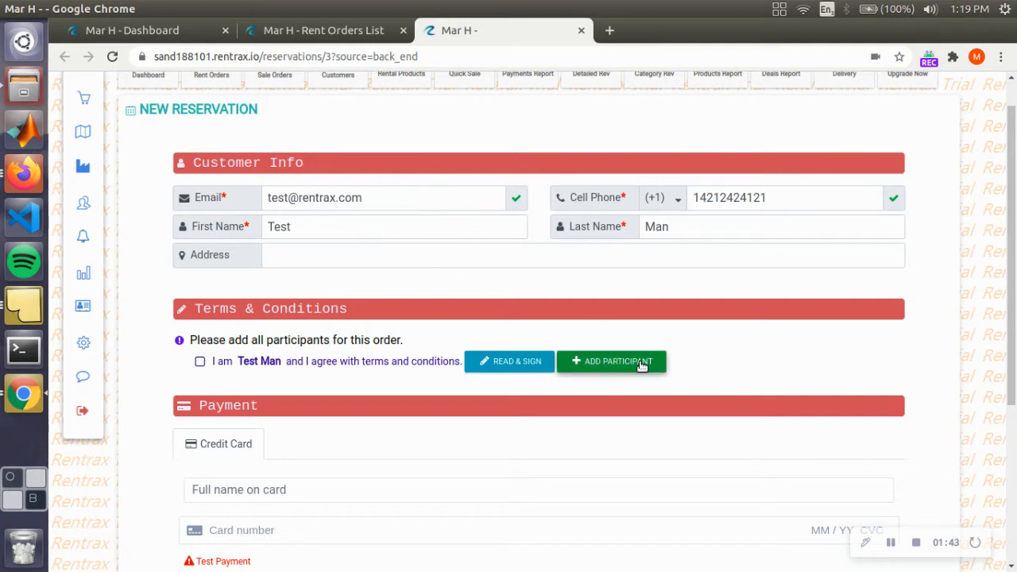
Add participant Test Girlfriend and accept her signed waiver
left_click(611, 360)
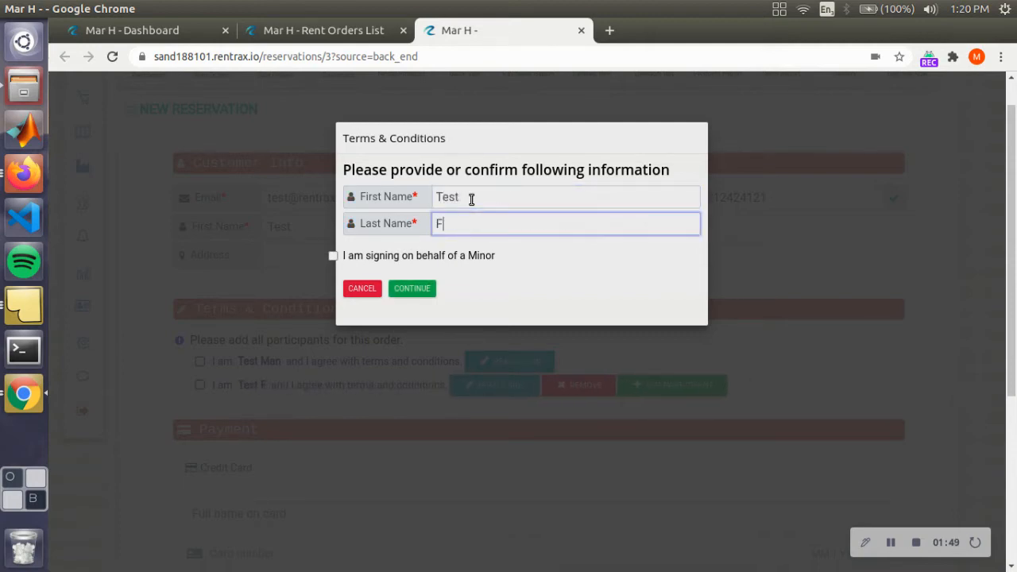
type("Girlfriend")
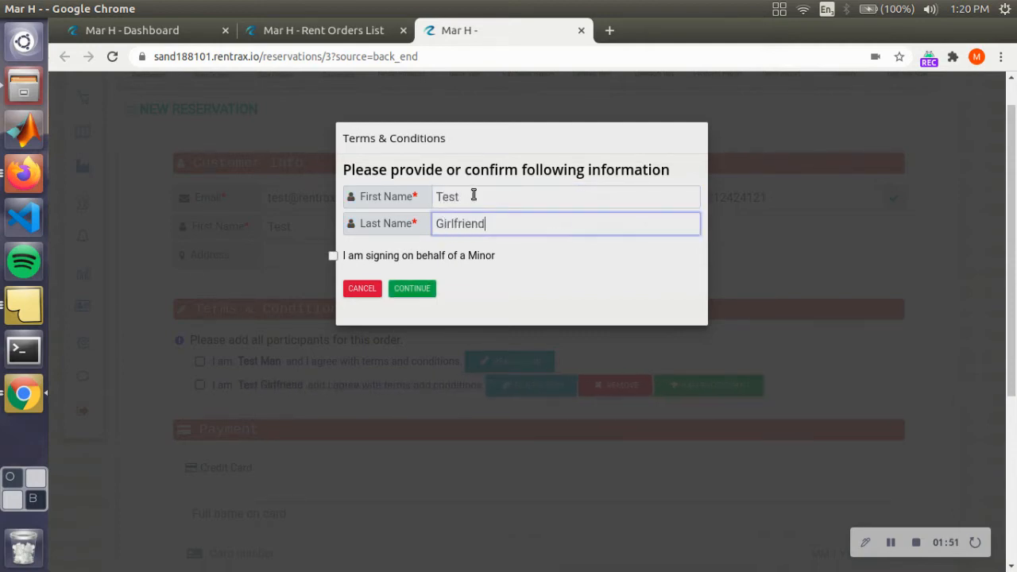
left_click(412, 287)
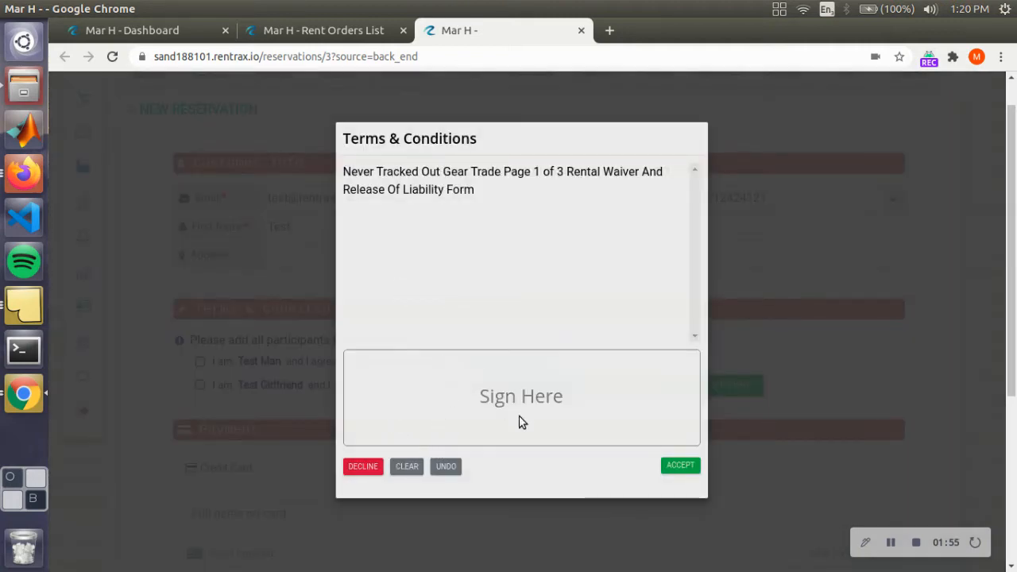
mouse_move(419, 413)
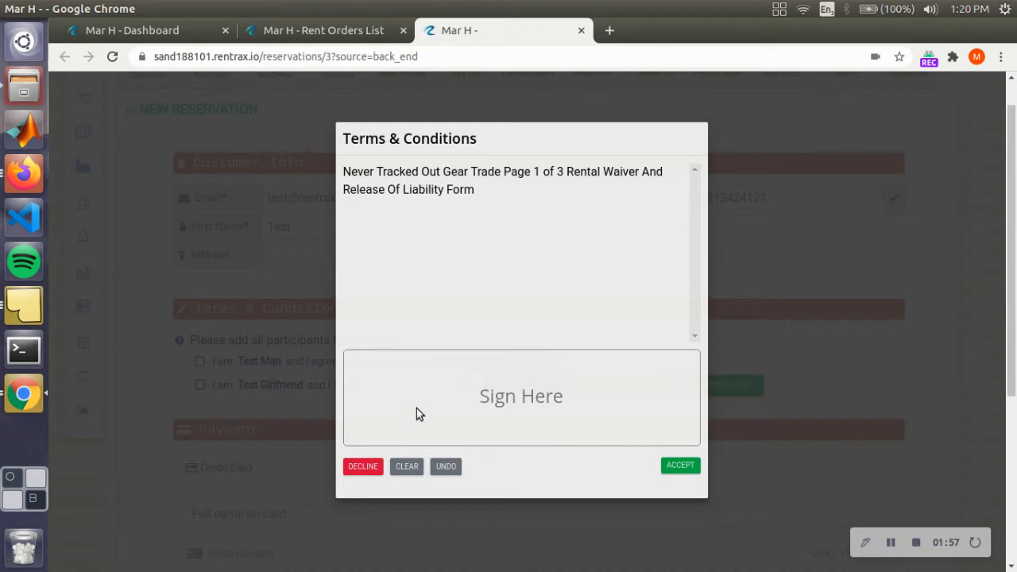
left_click(680, 463)
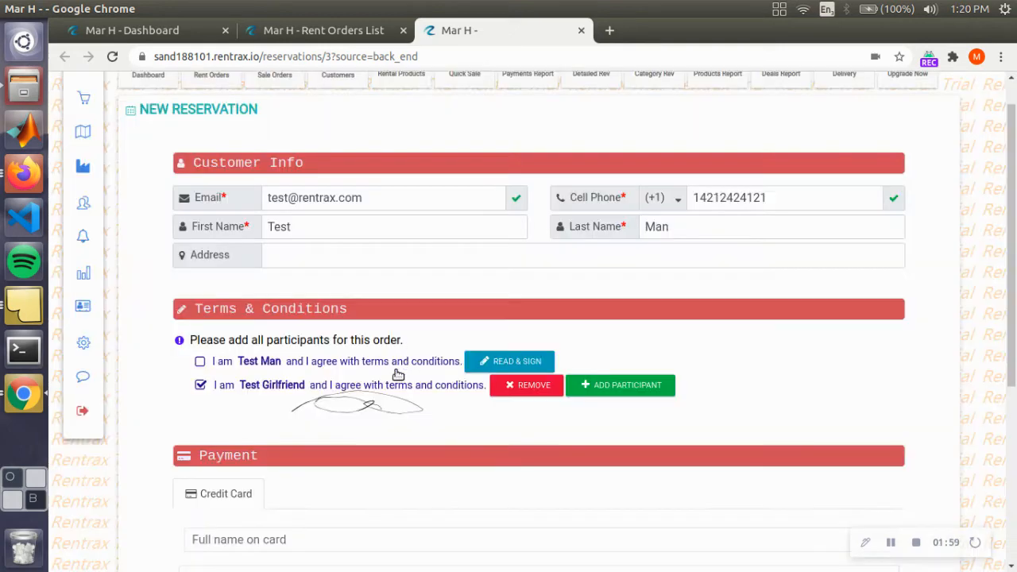
Have Test Man read, sign and accept the waiver, leaving the $15.13 order at payment
left_click(508, 360)
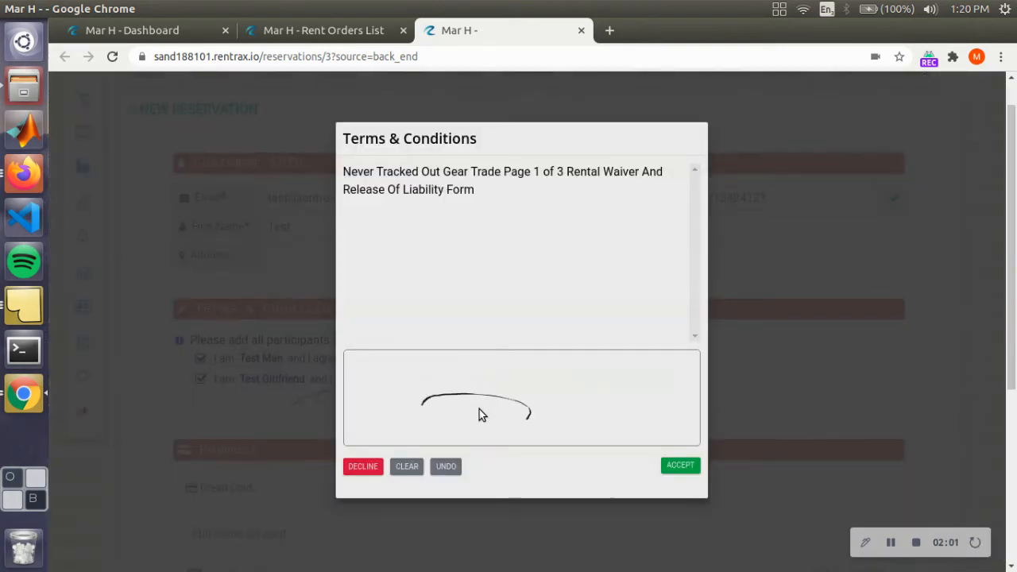
left_click(680, 464)
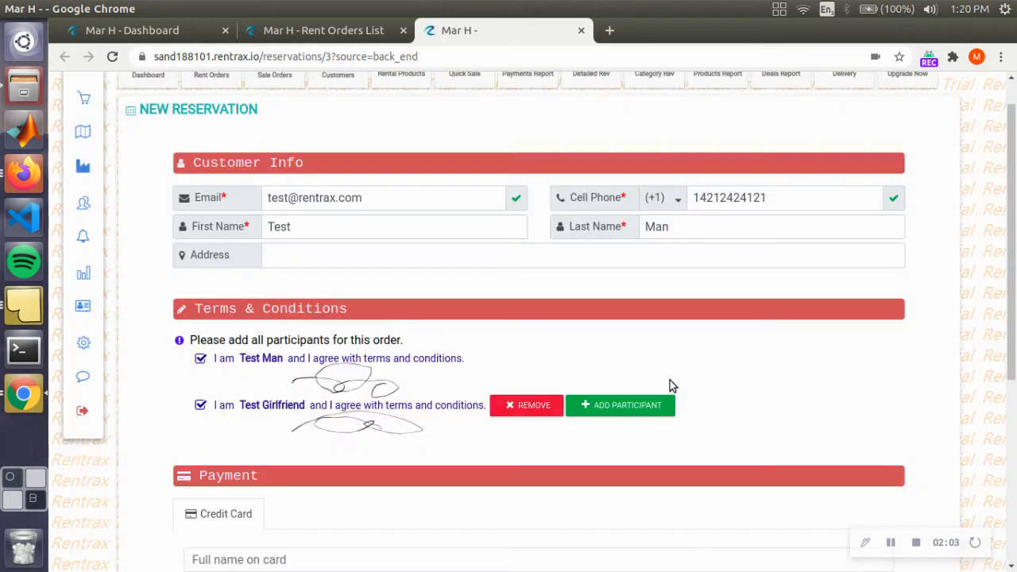
scroll("down", 3)
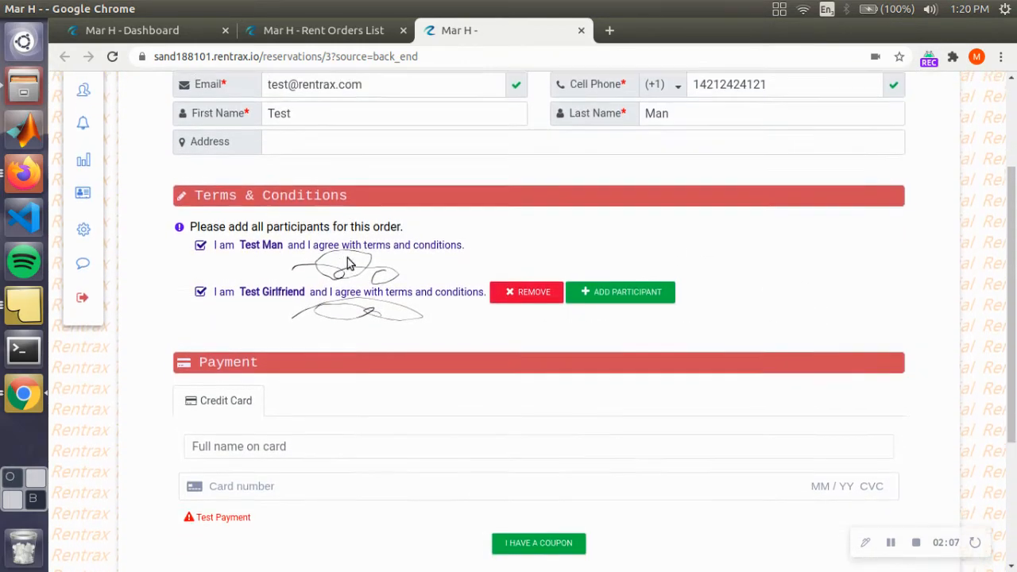
scroll("up", 3)
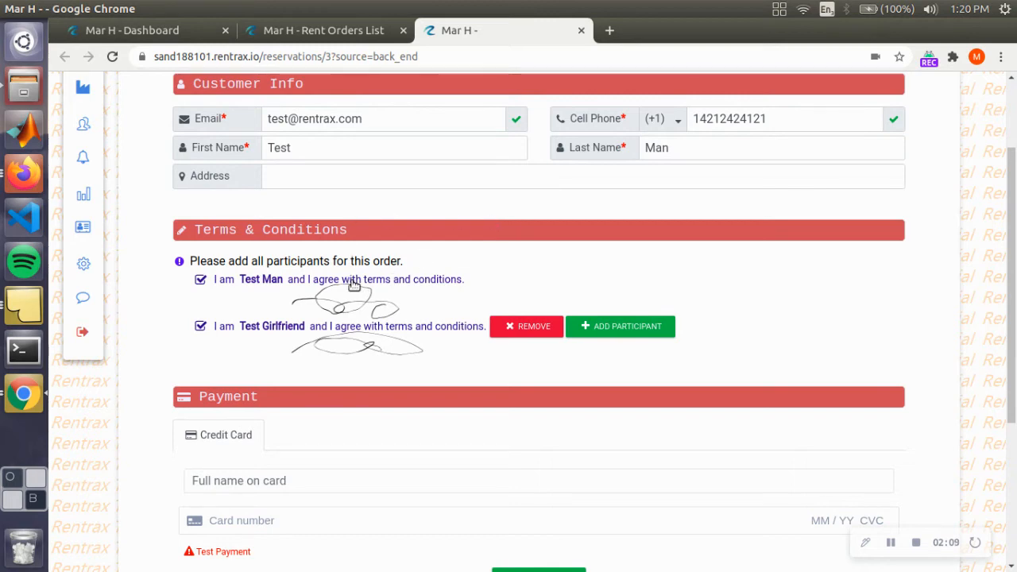
mouse_move(778, 308)
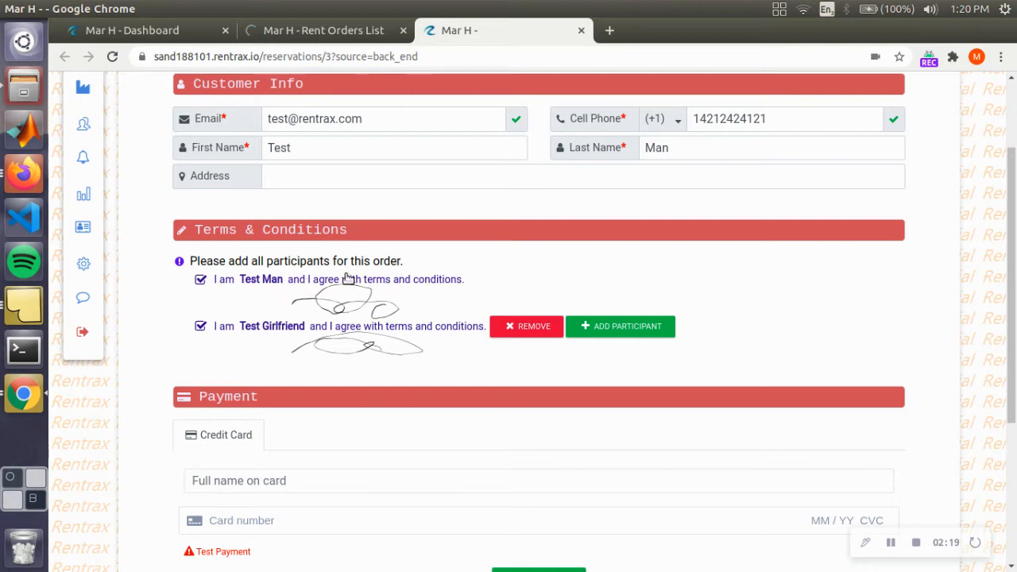
mouse_move(744, 302)
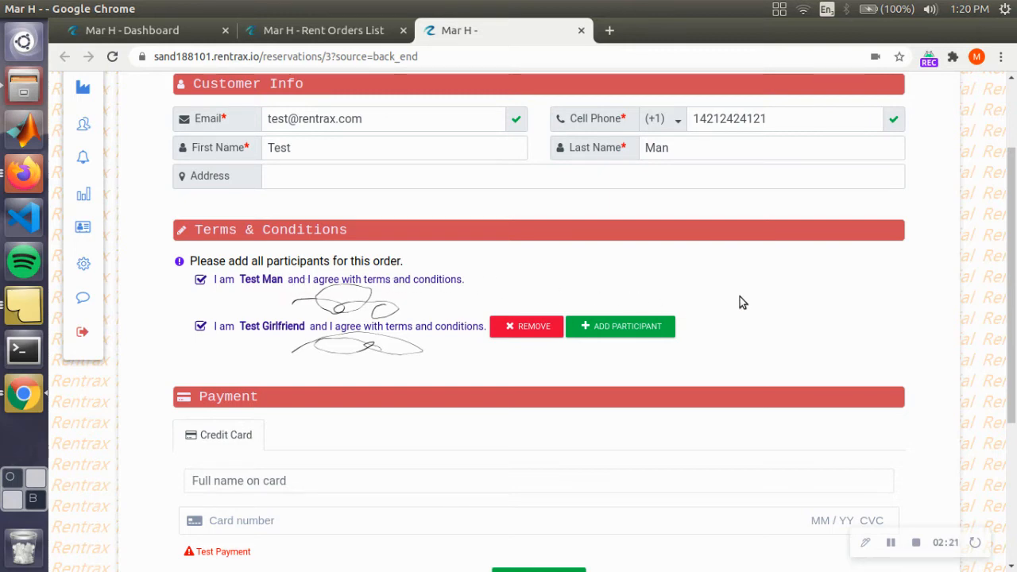
scroll("down", 3)
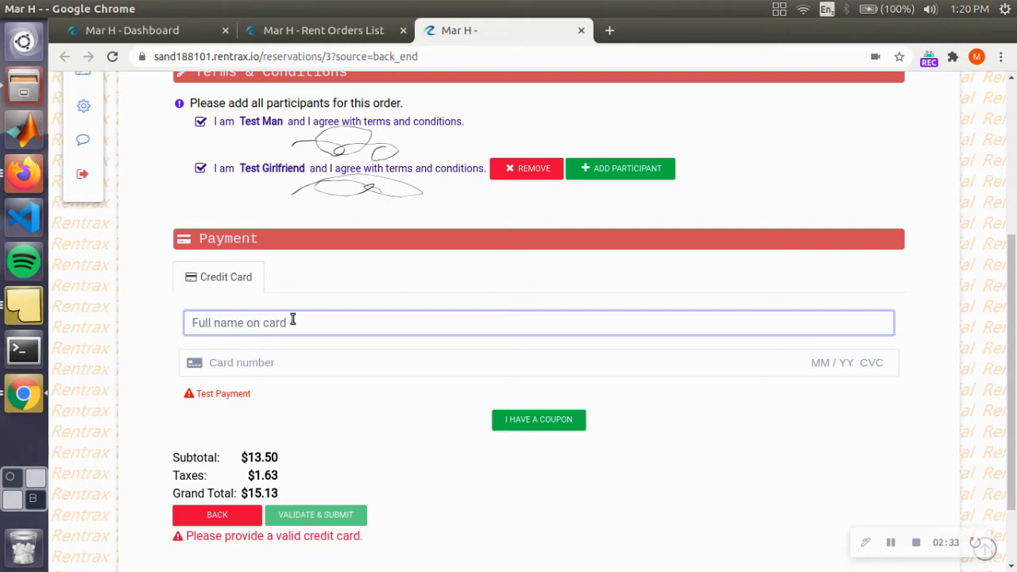
type("11")
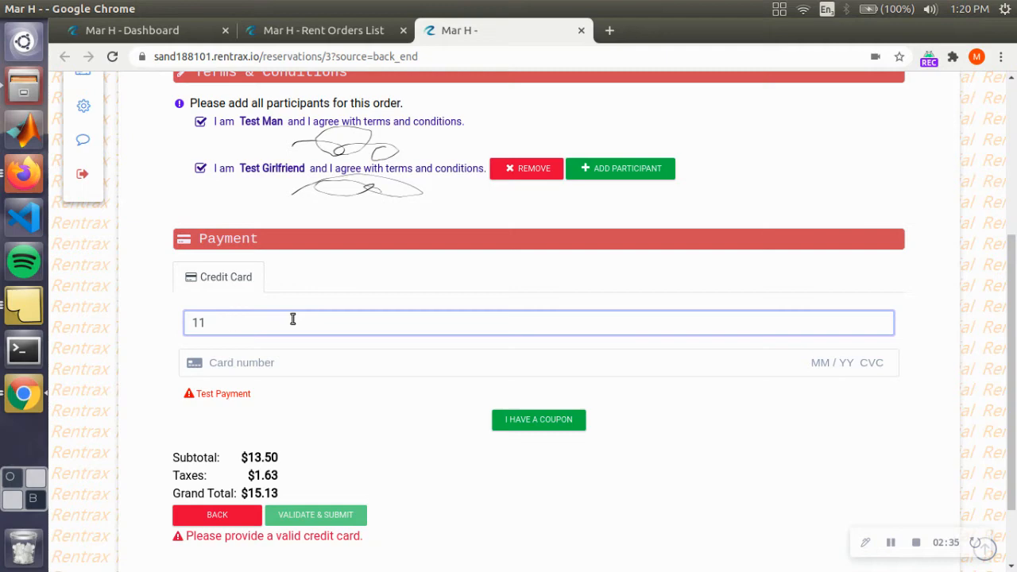
type("411111111")
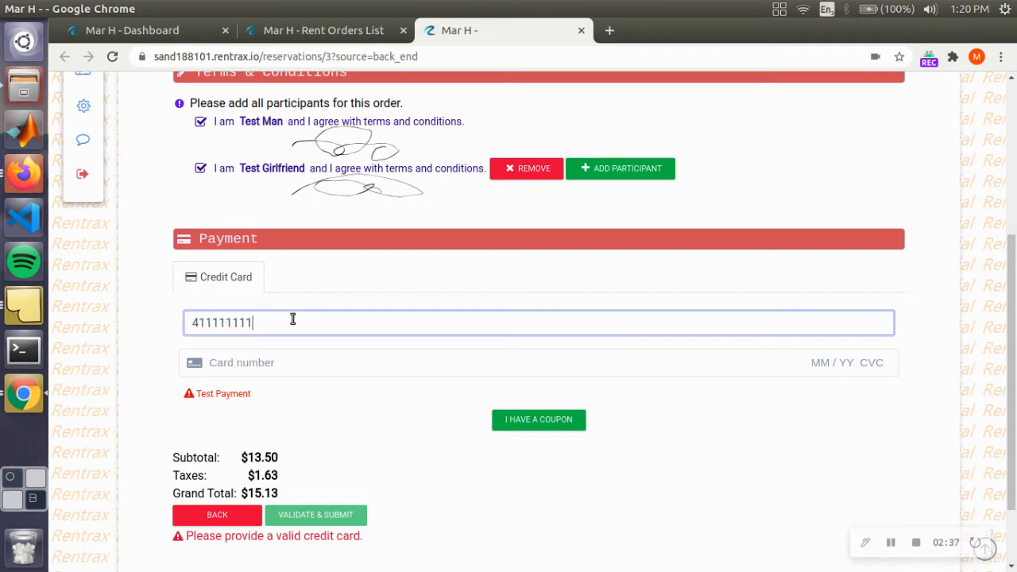
type("11")
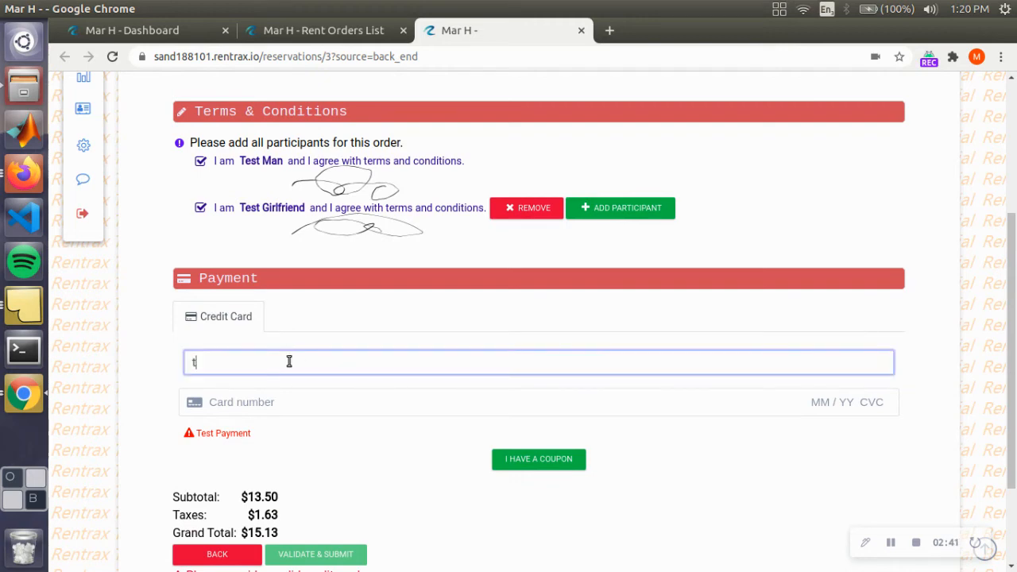
type("Te")
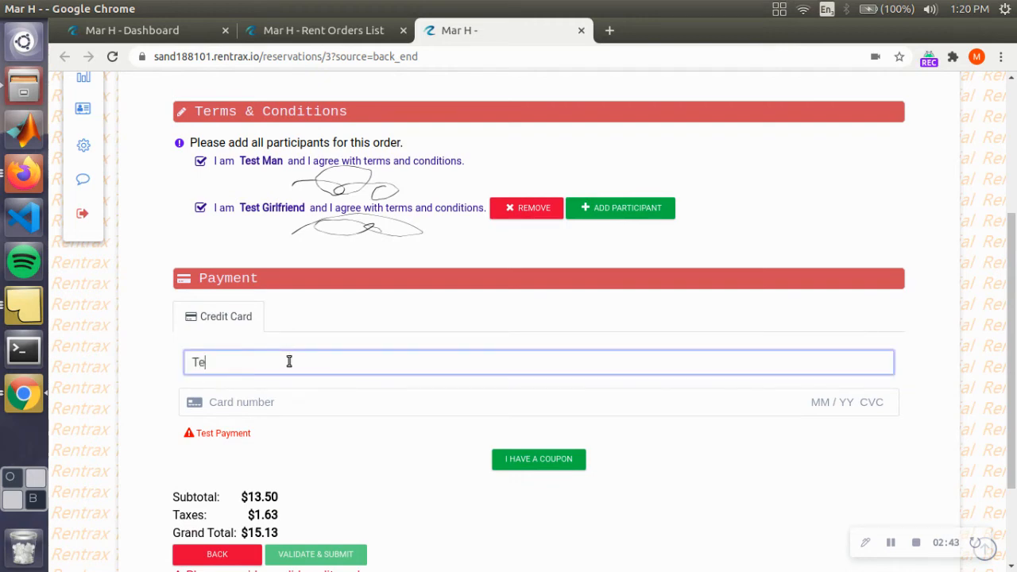
type("st Man")
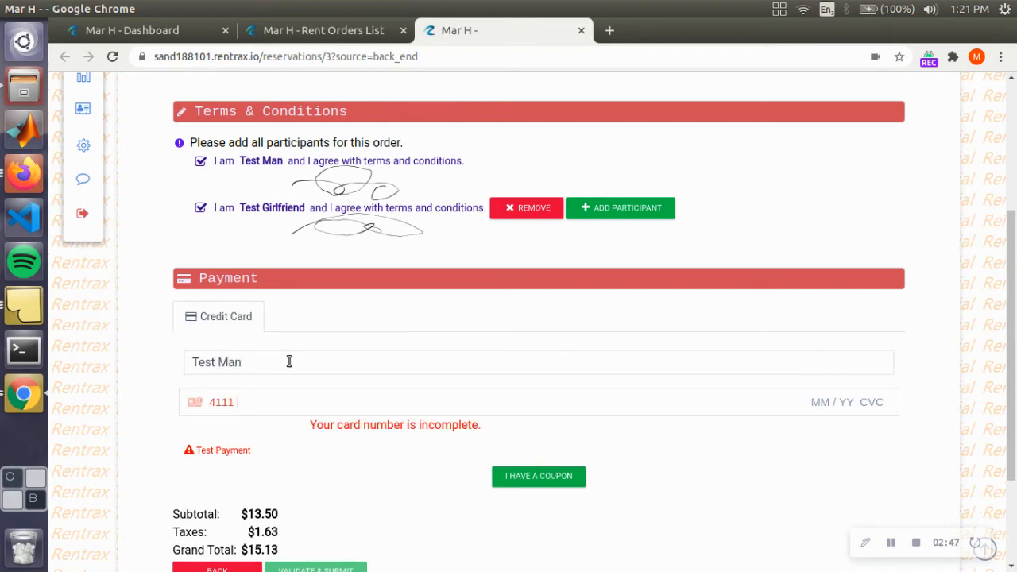
type("1111 1111 11")
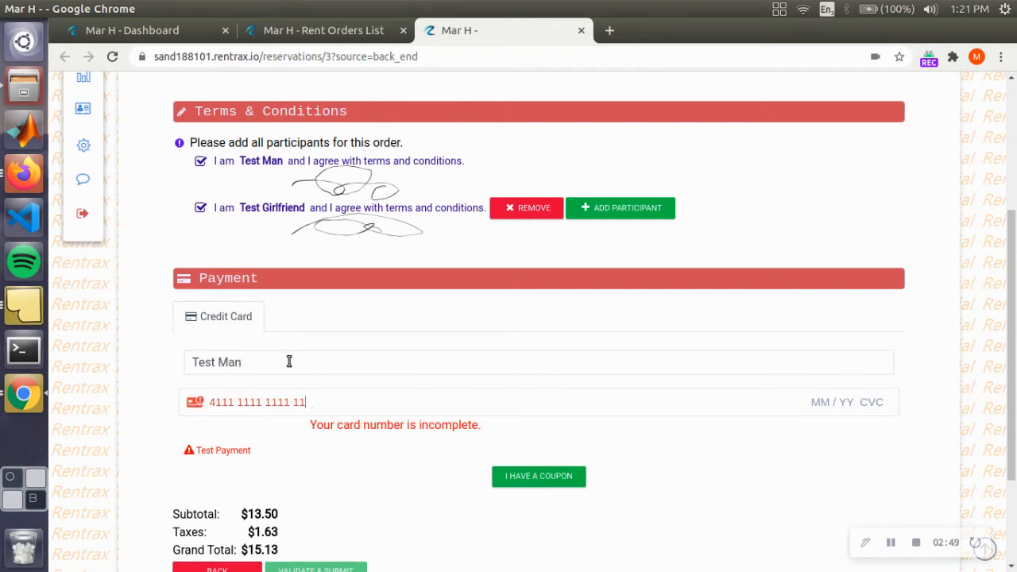
type("1111")
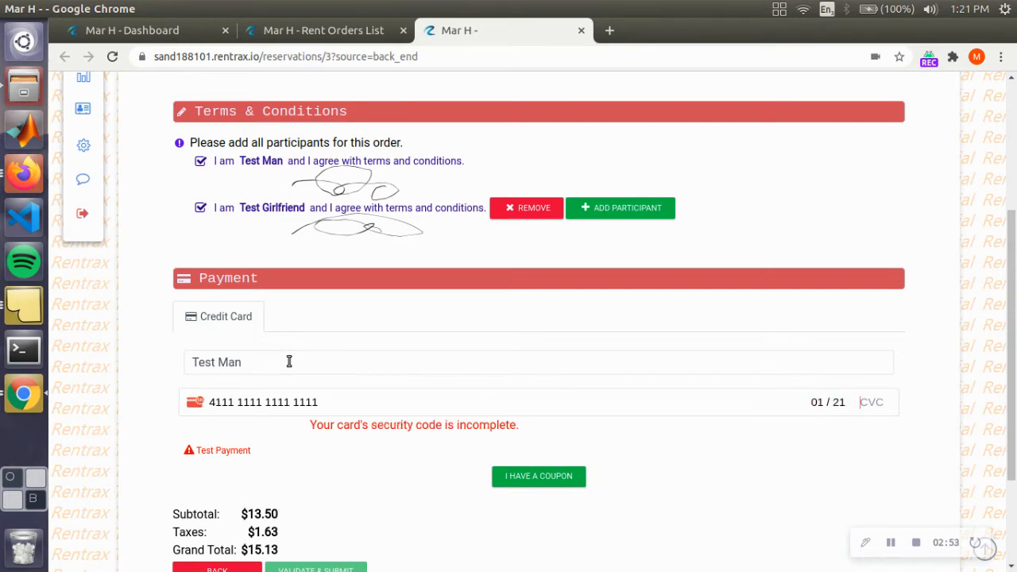
type("58")
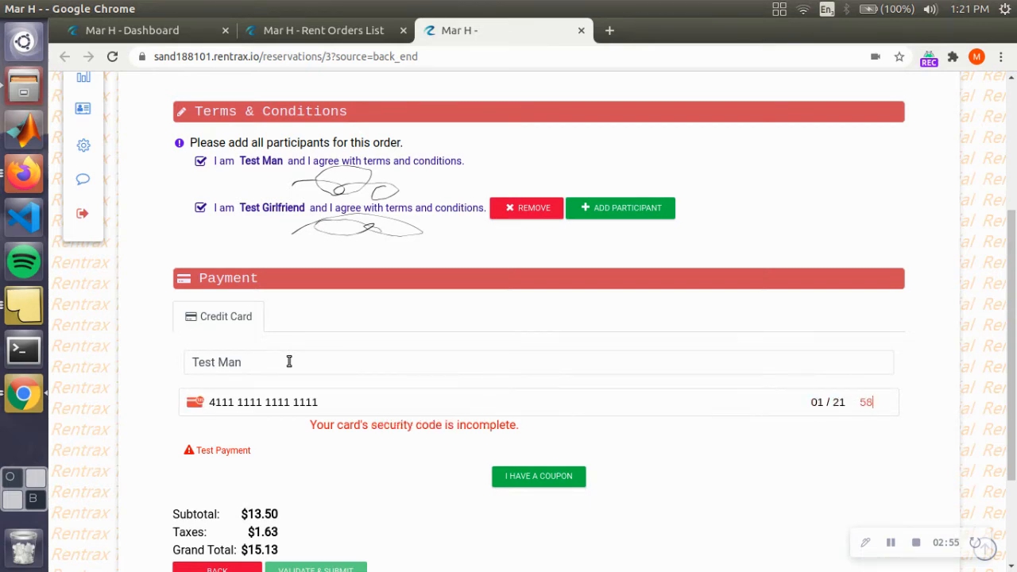
type("9")
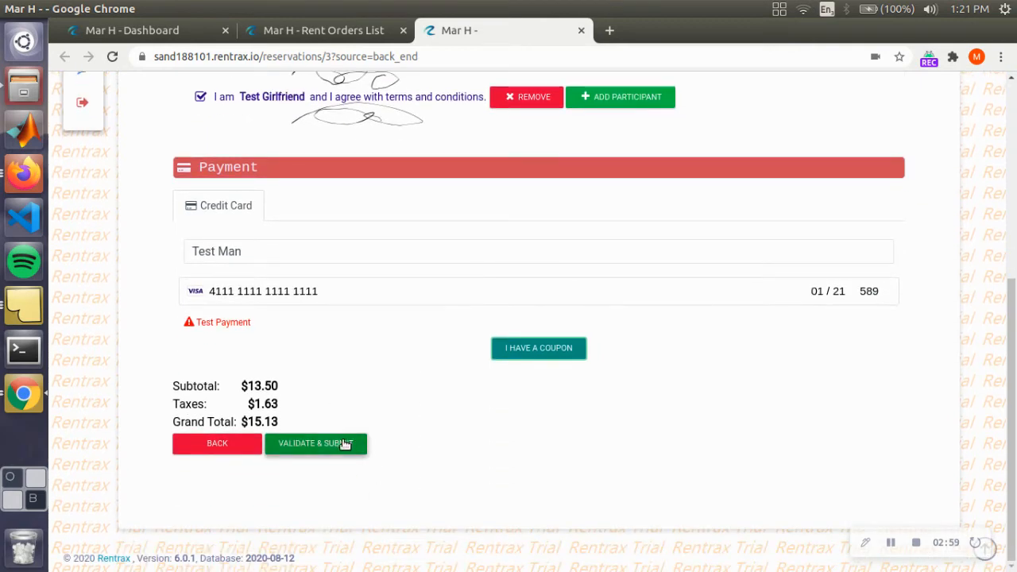
mouse_move(362, 452)
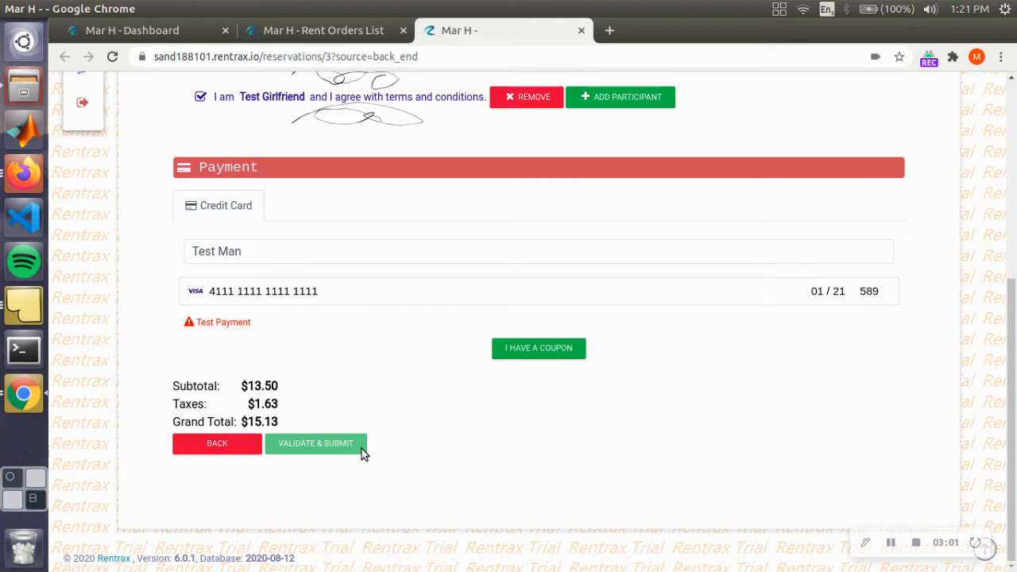
left_click(314, 442)
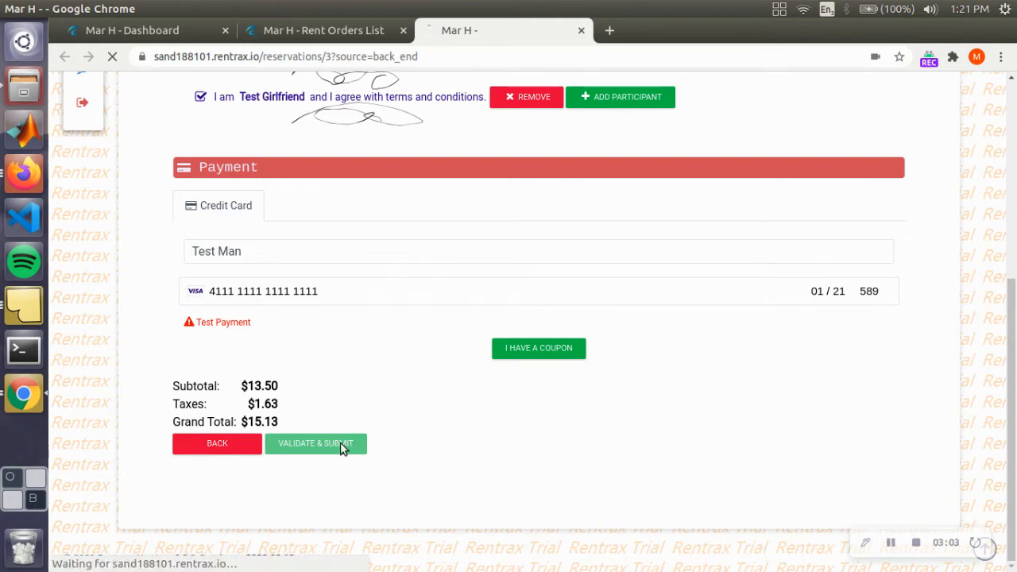
View order 200818101 for Test Man's canoe from the Open rent orders list
left_click(314, 441)
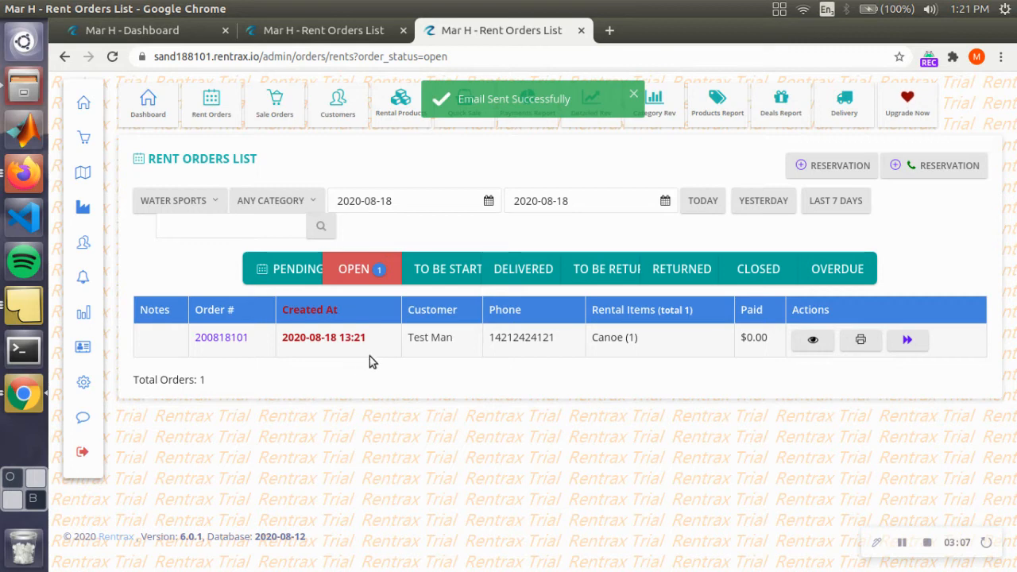
mouse_move(966, 408)
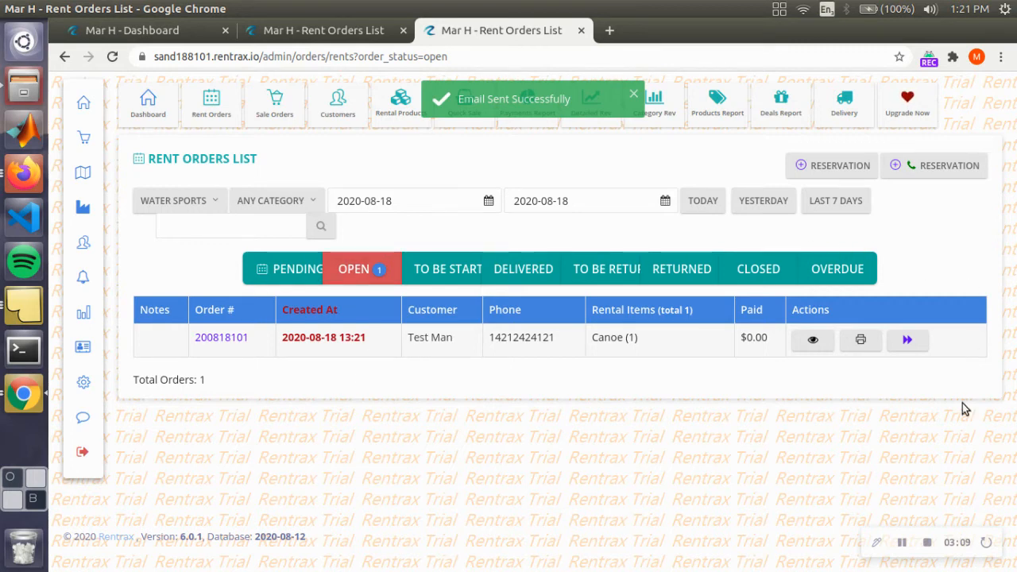
mouse_move(988, 302)
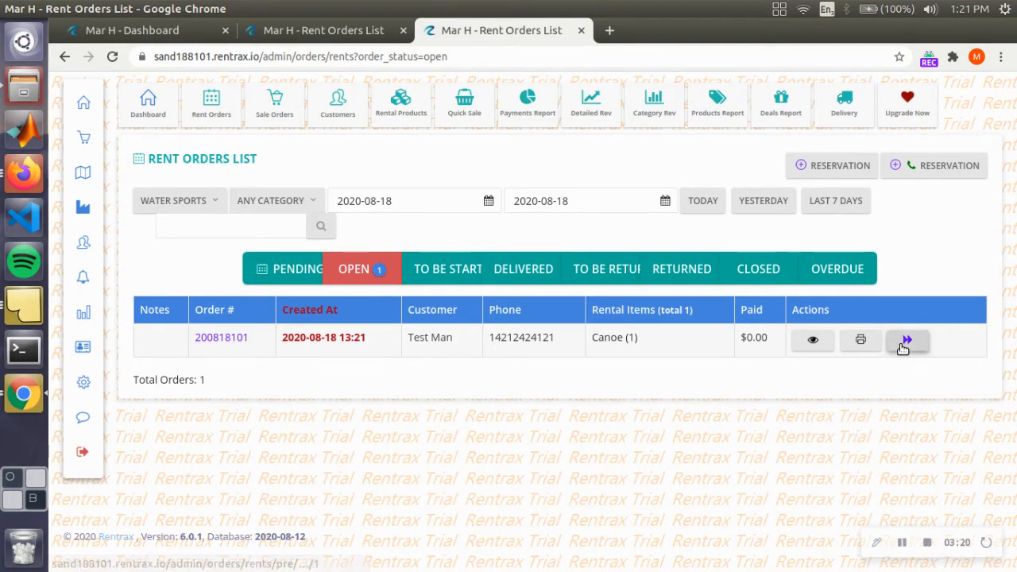
mouse_move(906, 340)
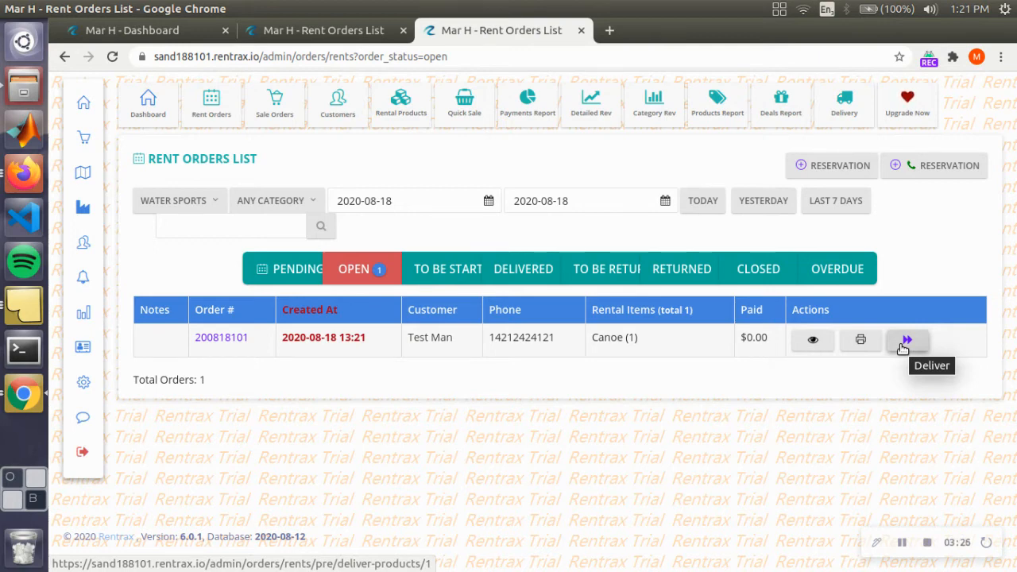
mouse_move(200, 351)
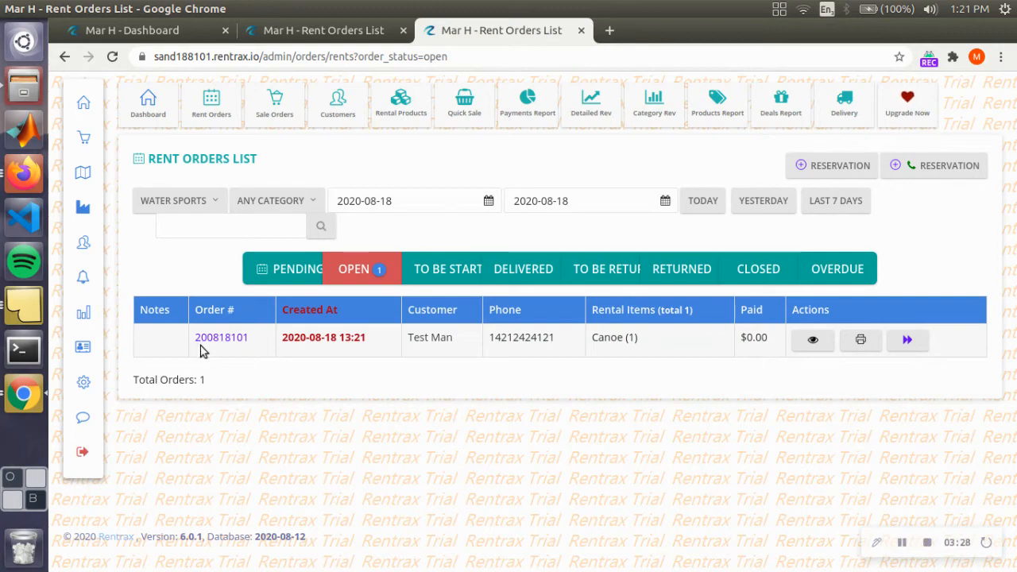
left_click(223, 337)
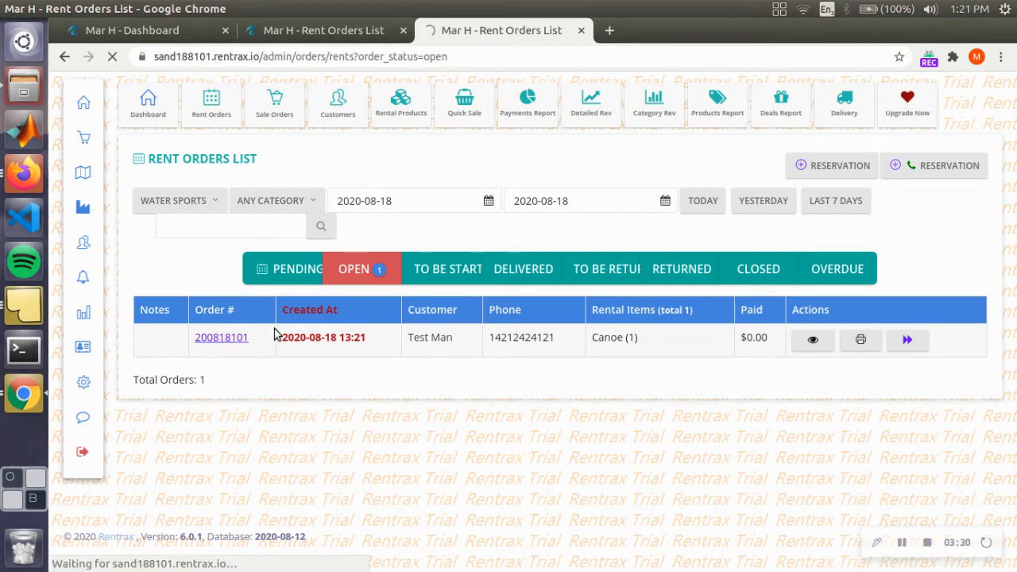
left_click(221, 337)
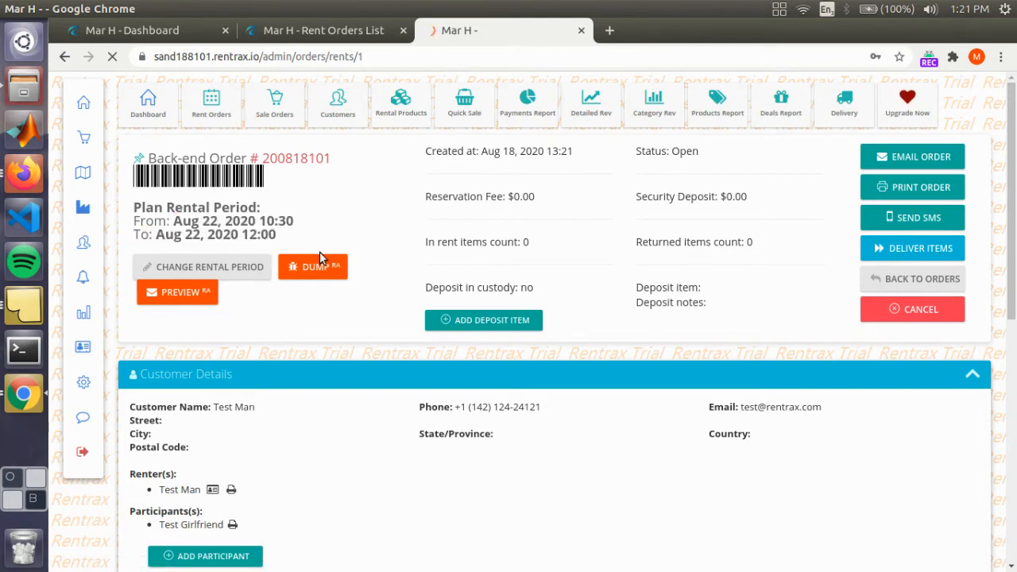
scroll("down", 3)
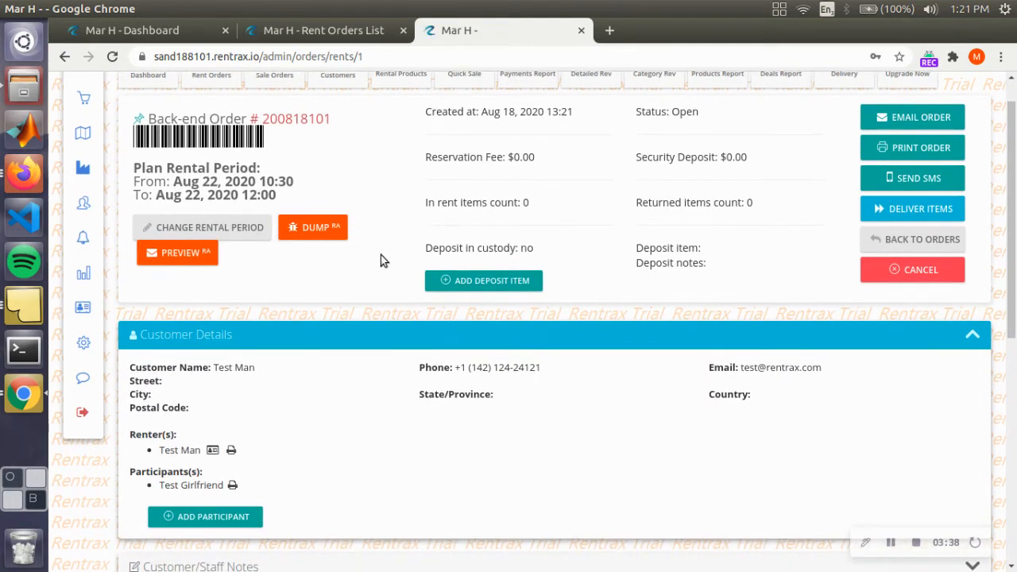
scroll("down", 3)
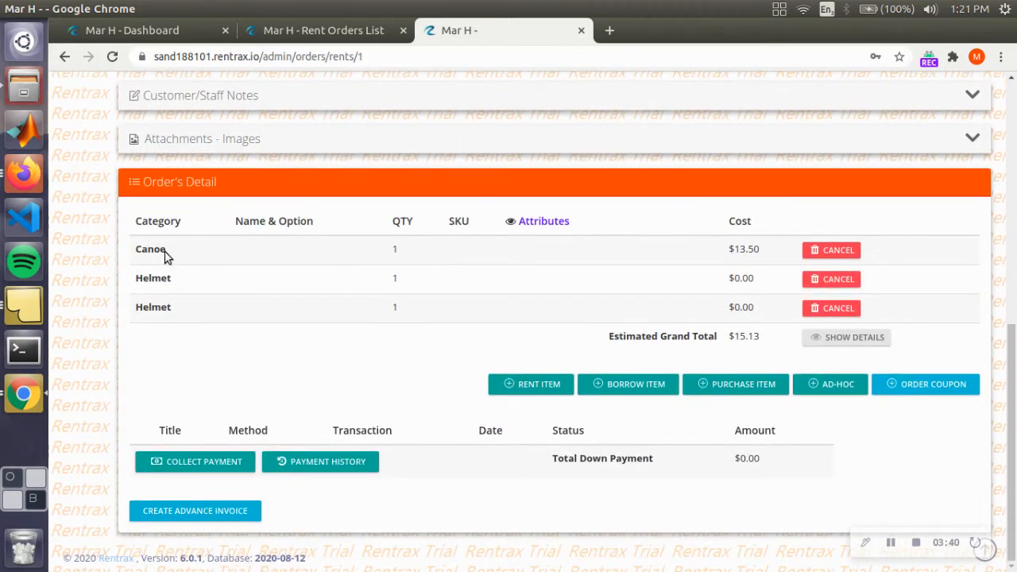
mouse_move(134, 280)
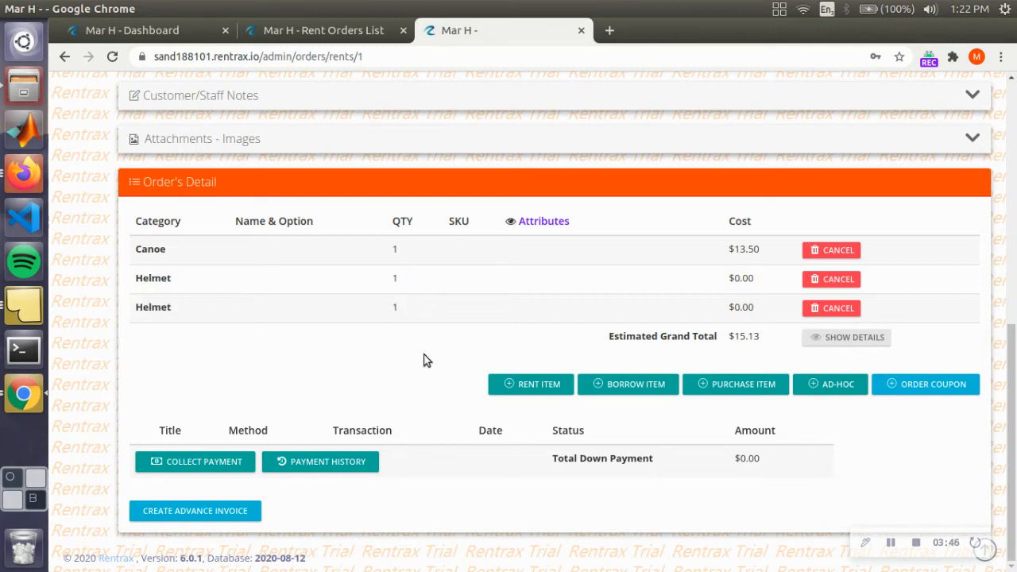
double_click(743, 337)
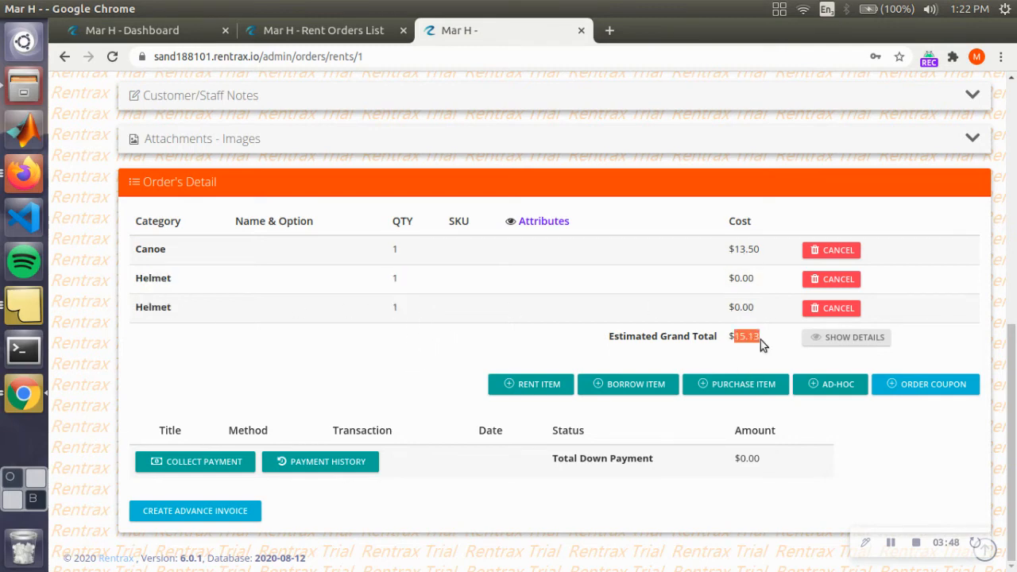
scroll("up", 3)
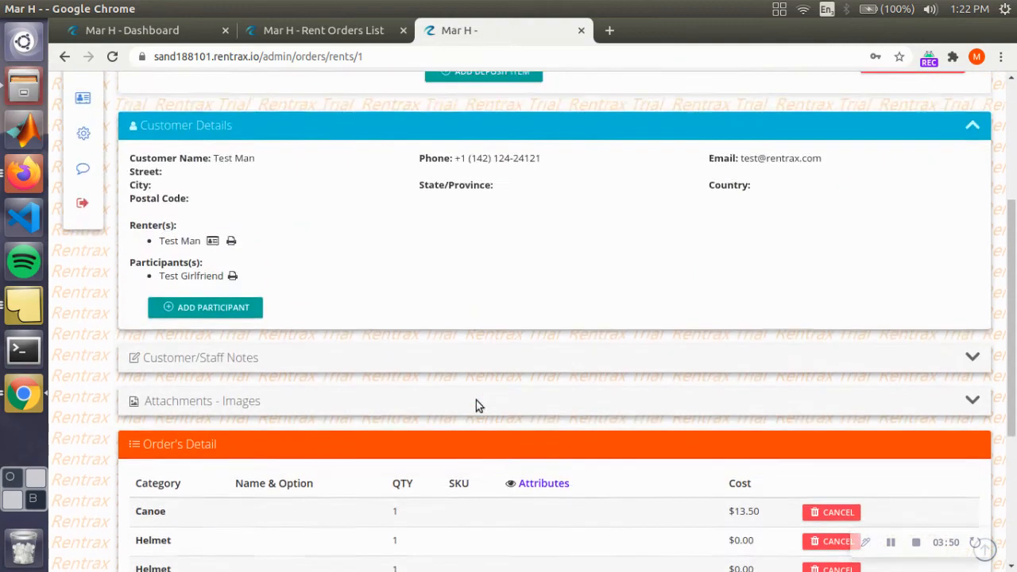
scroll("up", 3)
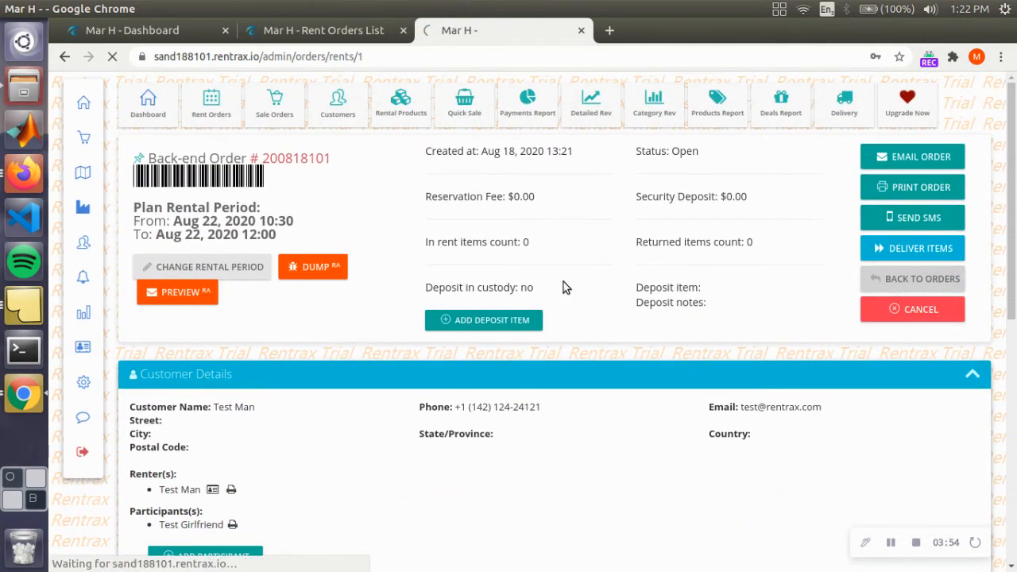
Deliver order 200818101 with its canoe and two helmets, emptying the open orders list
left_click(921, 278)
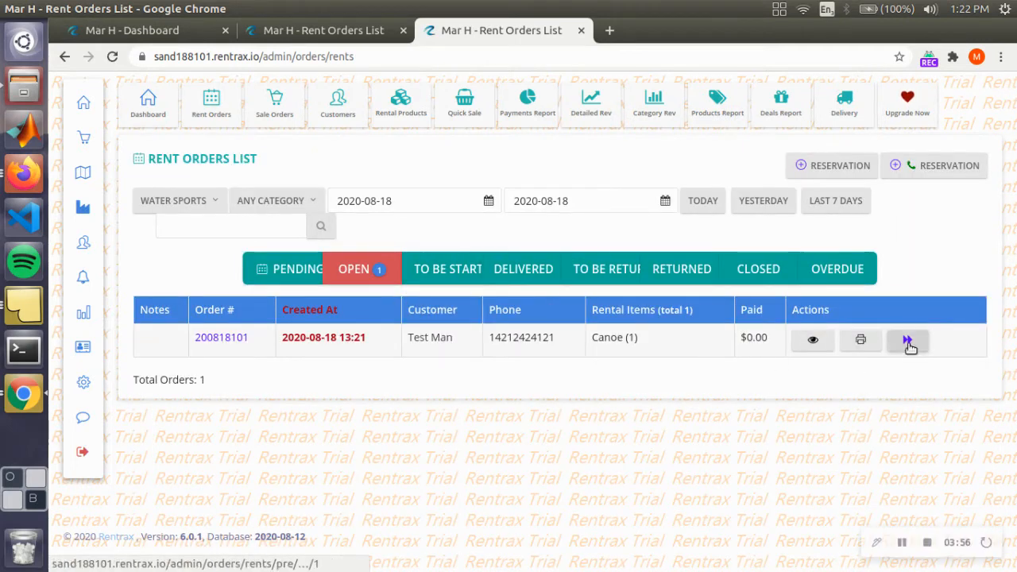
left_click(908, 340)
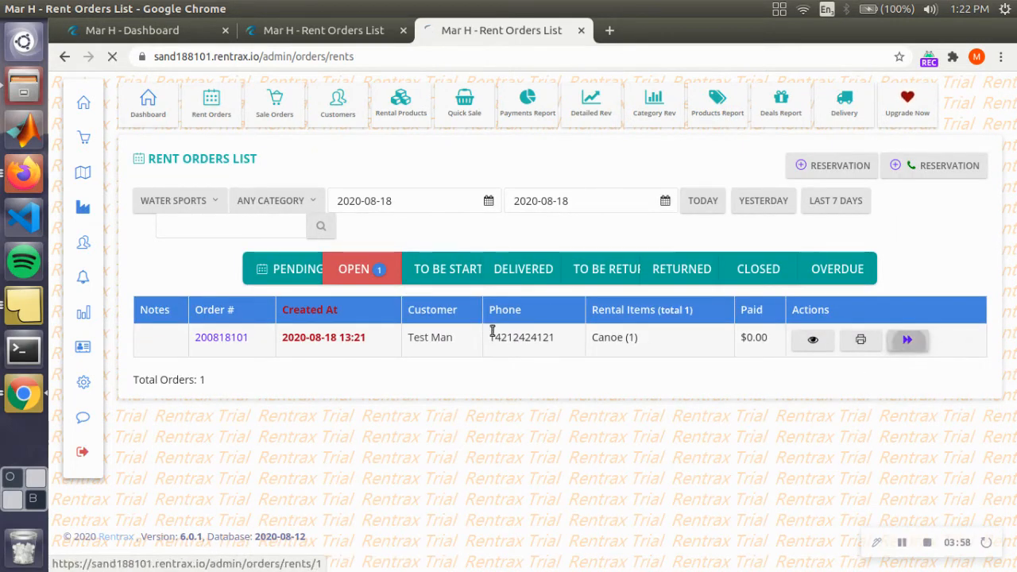
left_click(907, 340)
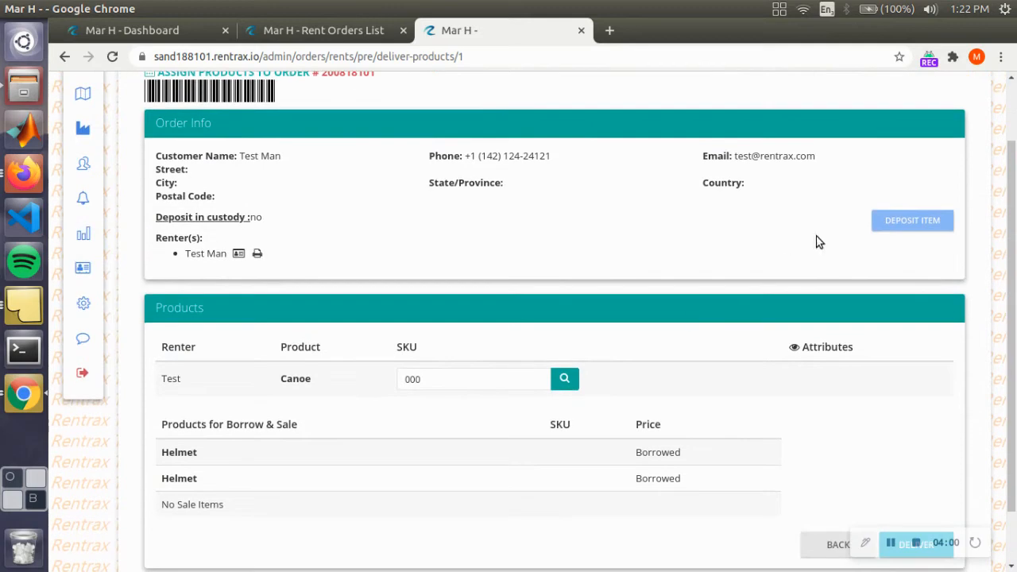
left_click(474, 379)
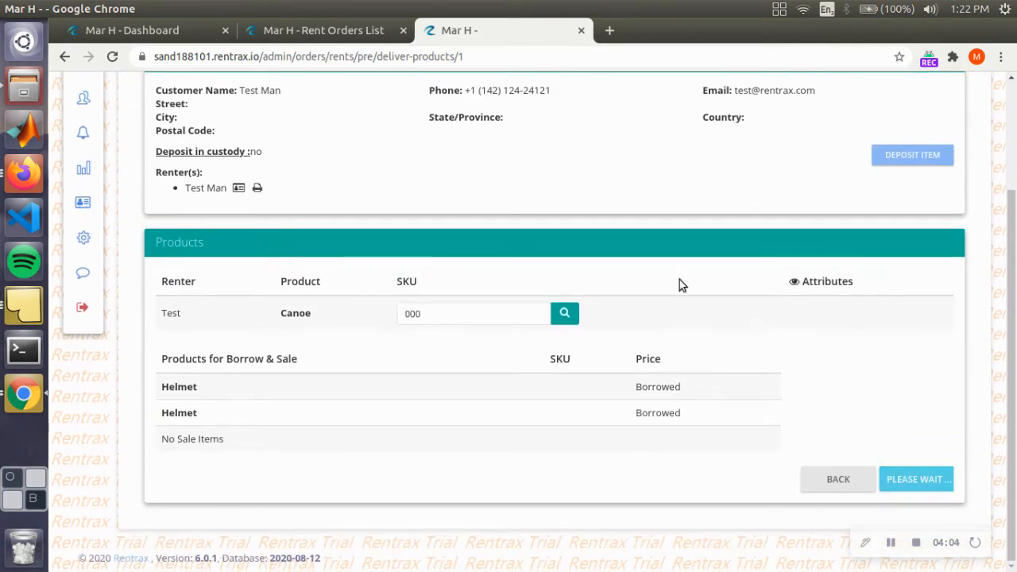
left_click(915, 479)
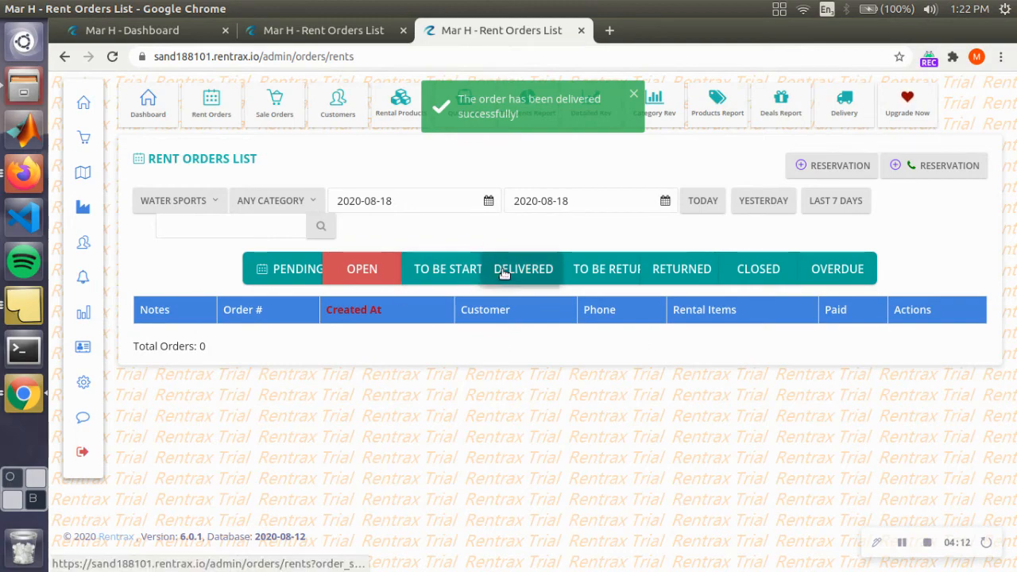
Show the Delivered orders, listing 200818101 delivered 2020-08-18 at 13:22
left_click(523, 268)
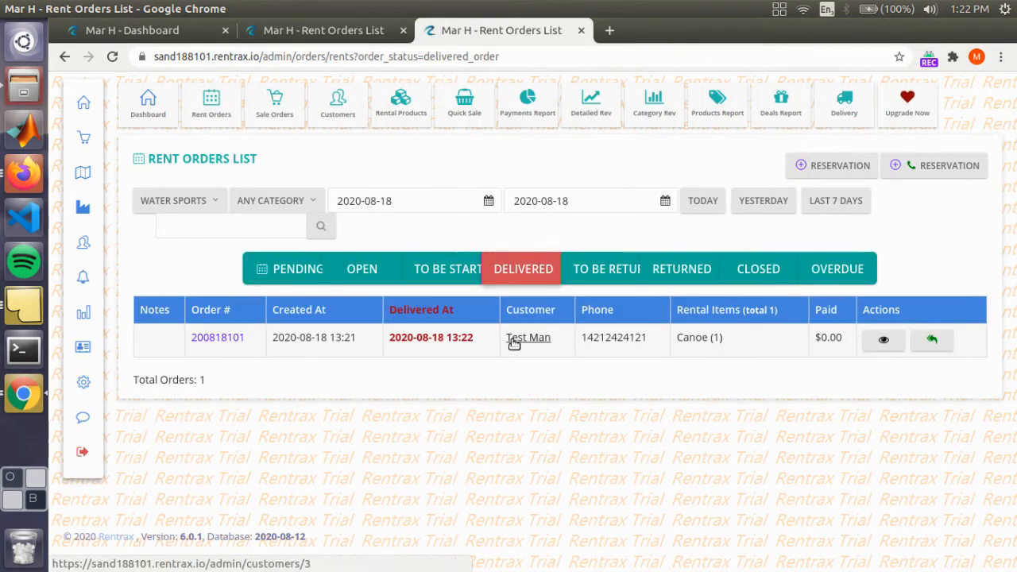
mouse_move(855, 343)
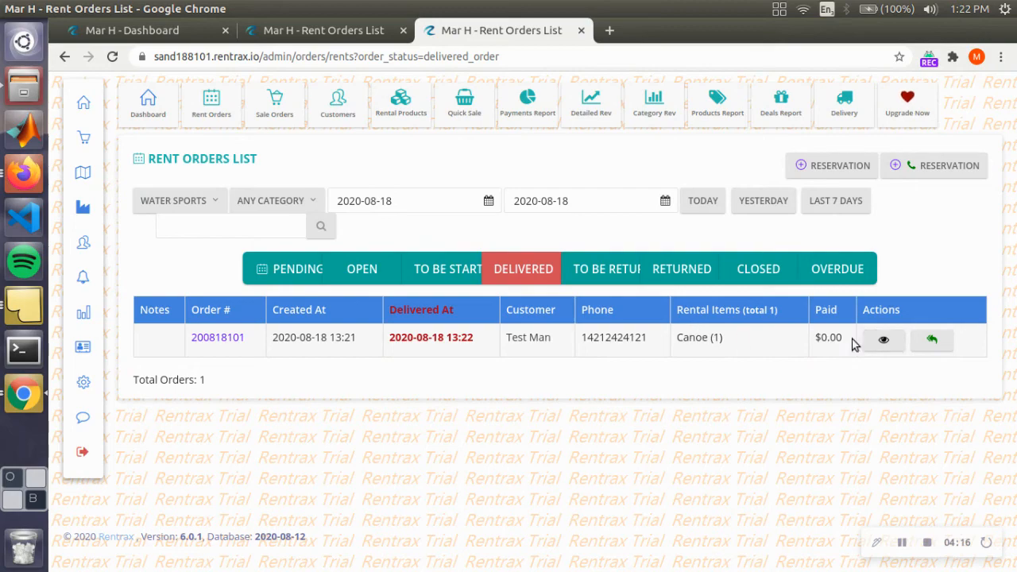
mouse_move(729, 348)
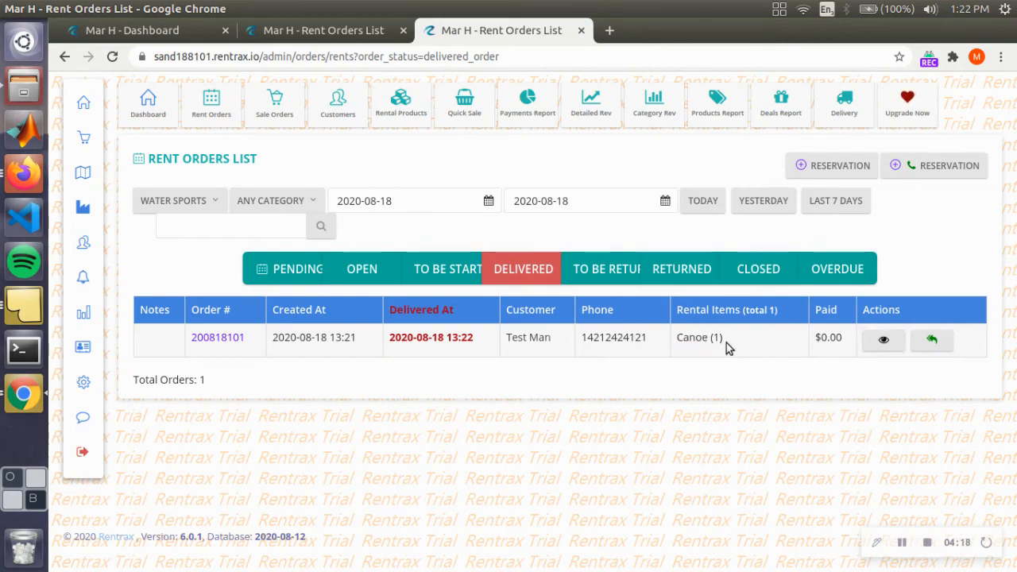
mouse_move(523, 269)
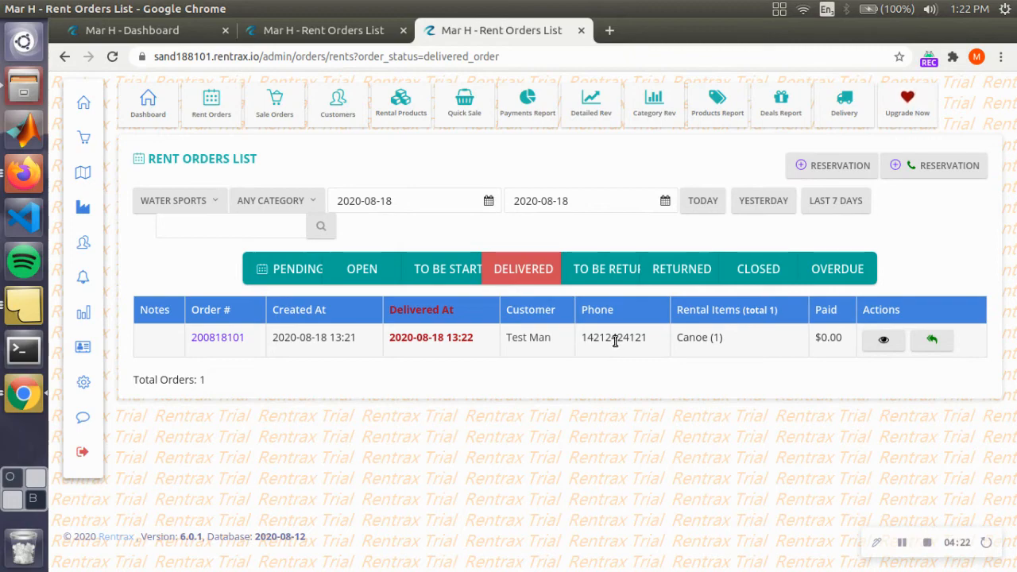
mouse_move(623, 326)
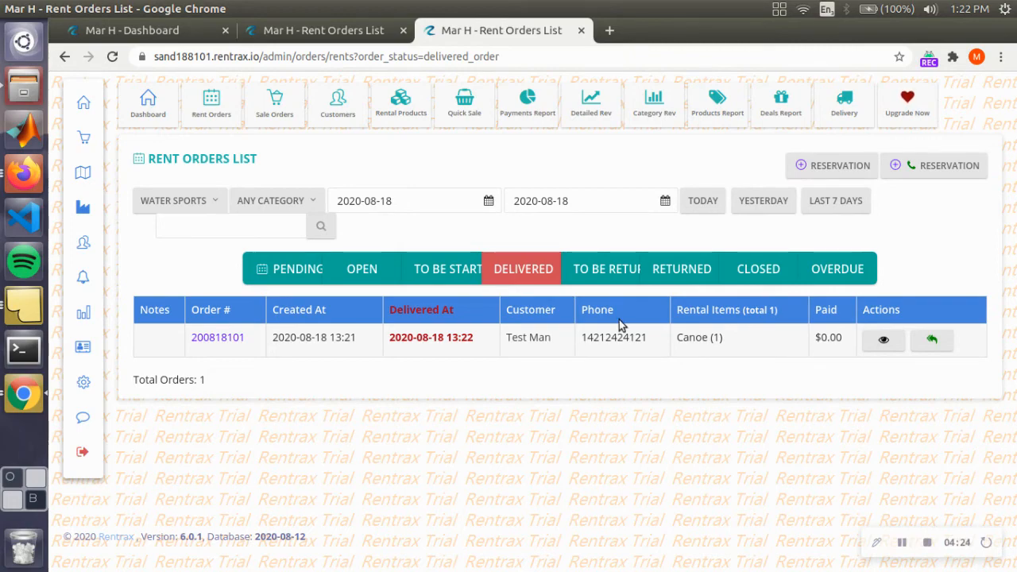
mouse_move(613, 337)
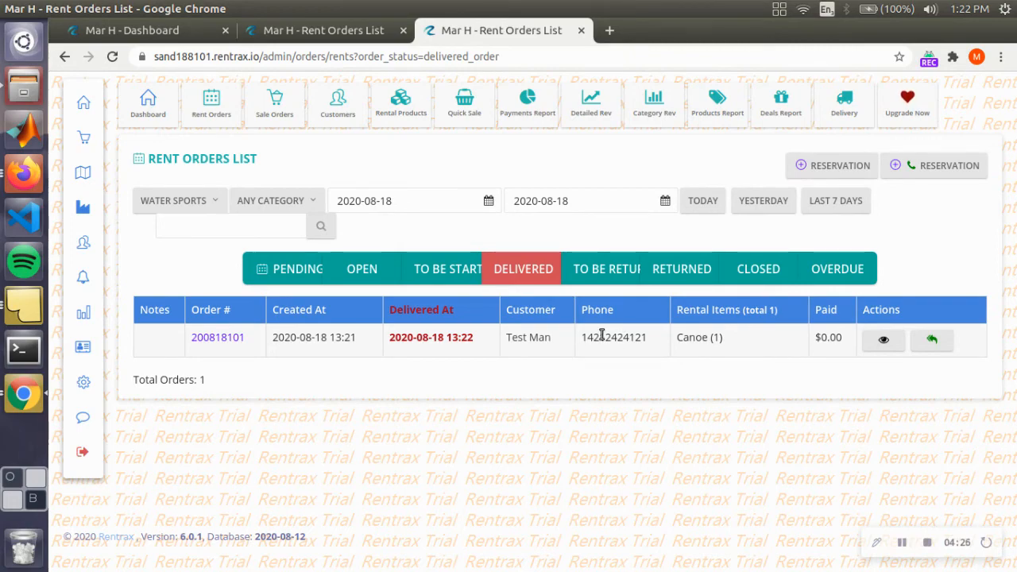
mouse_move(775, 334)
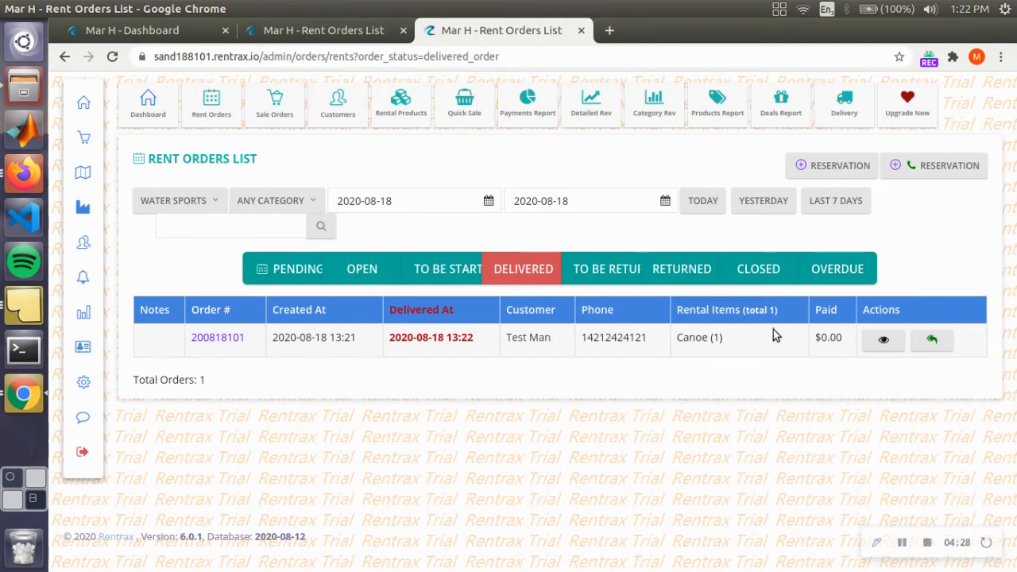
mouse_move(447, 340)
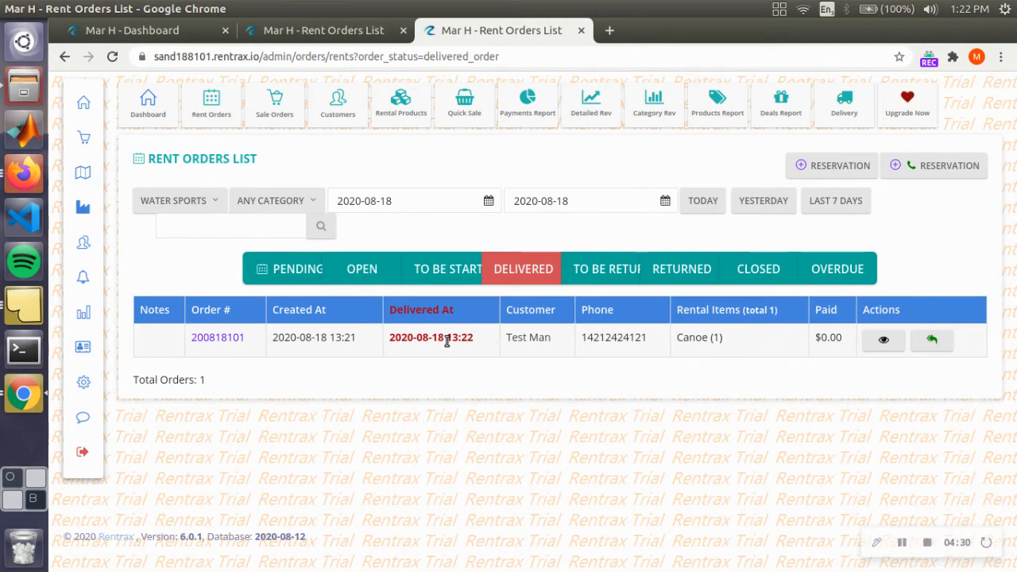
mouse_move(931, 340)
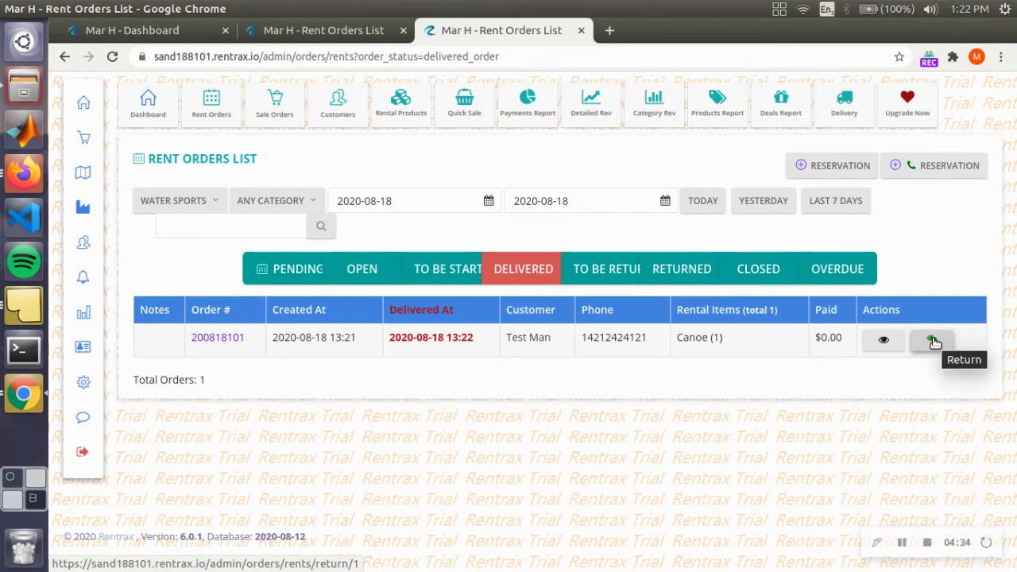
left_click(931, 340)
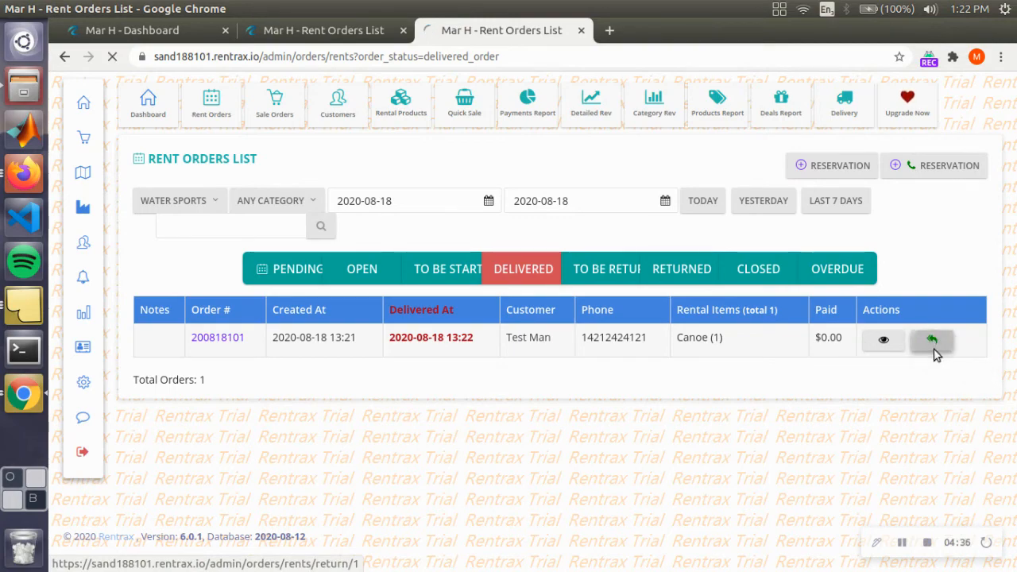
left_click(931, 340)
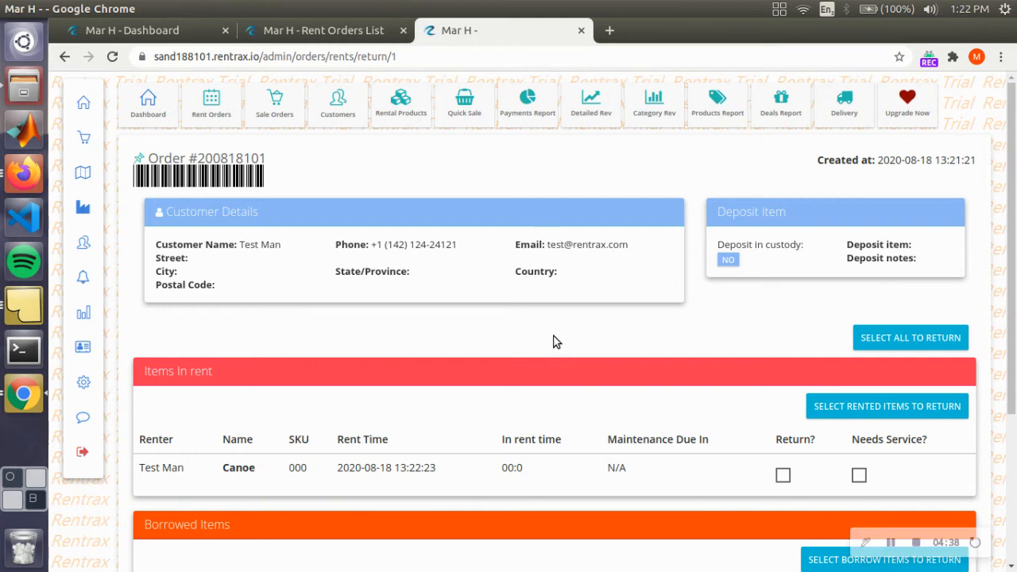
scroll("down", 3)
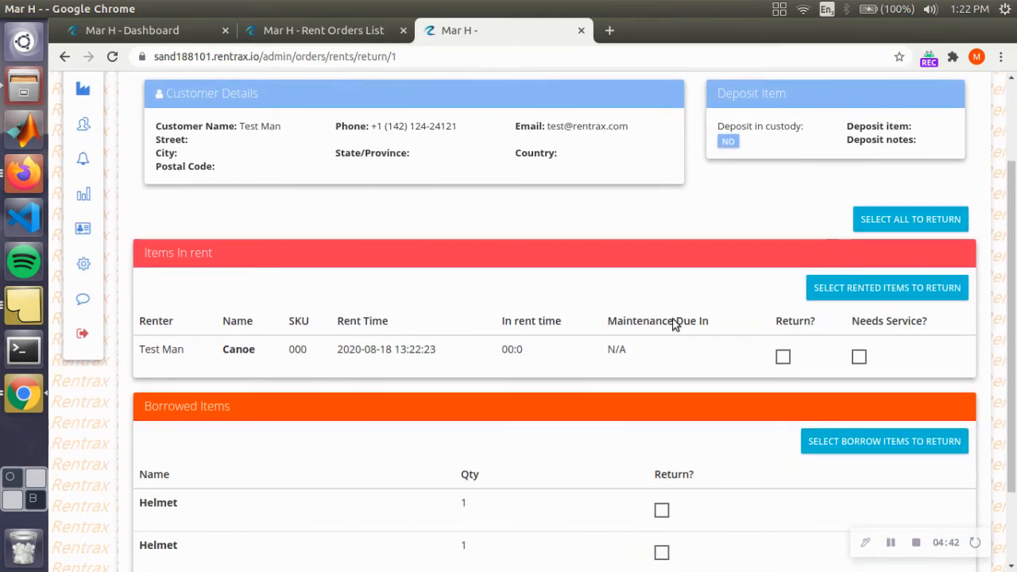
mouse_move(246, 257)
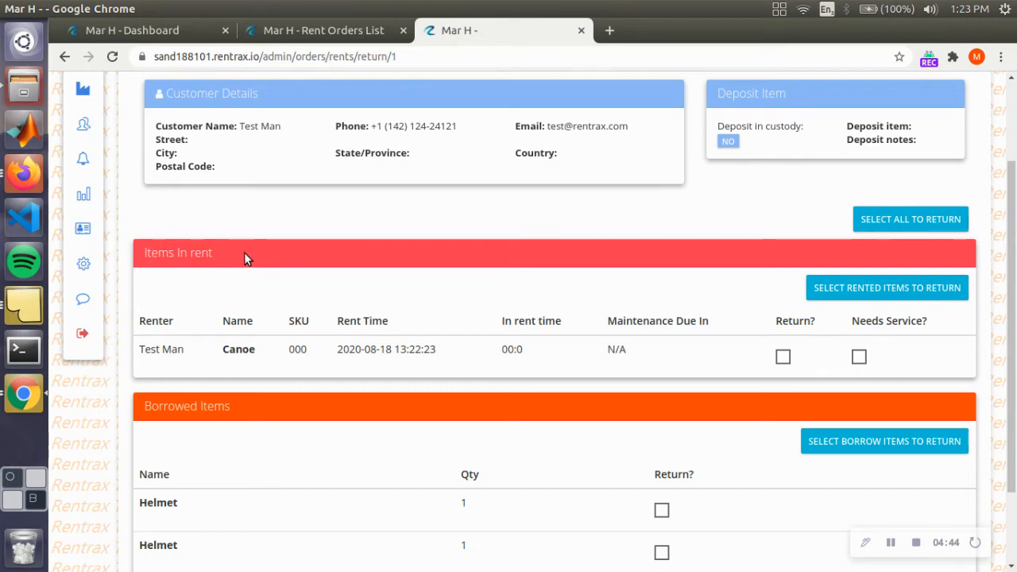
double_click(239, 349)
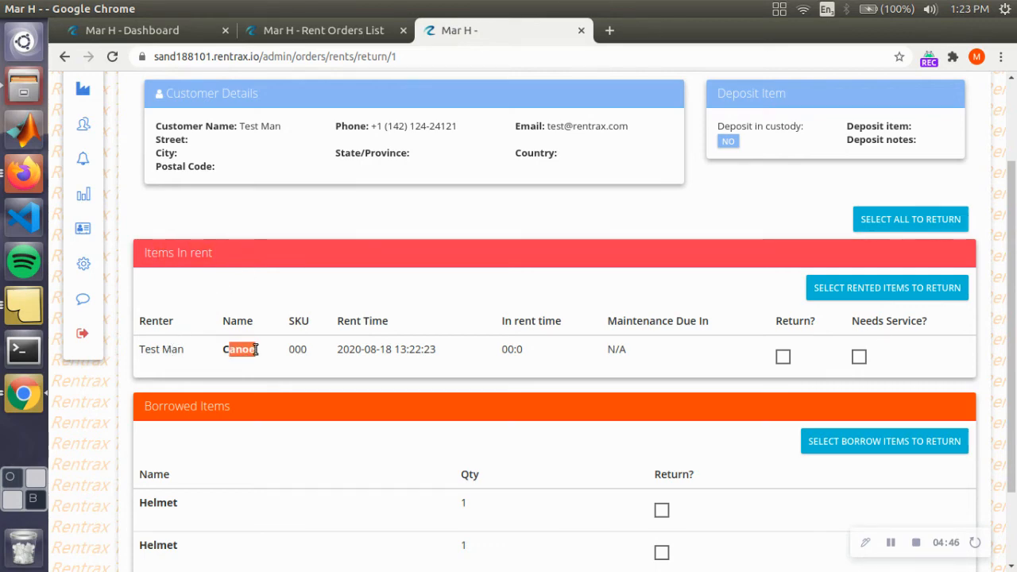
scroll("down", 3)
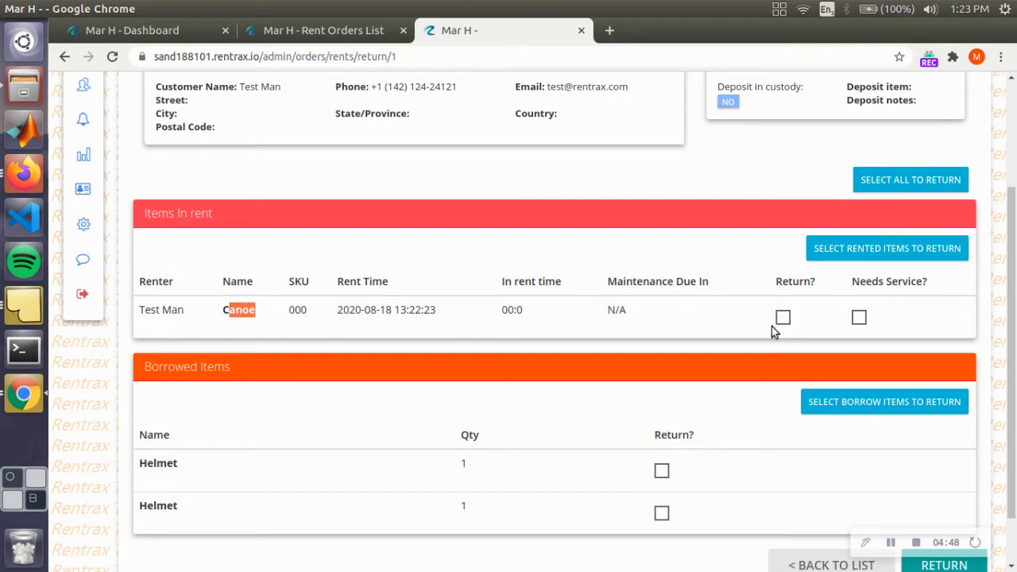
Tick the canoe and both helmets as returned, ready for submission
left_click(781, 318)
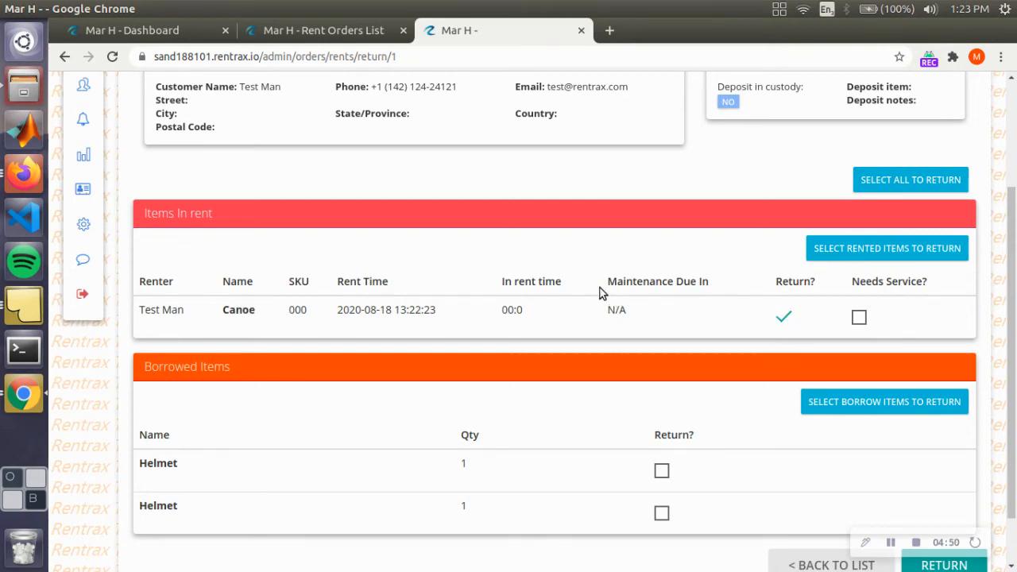
mouse_move(661, 471)
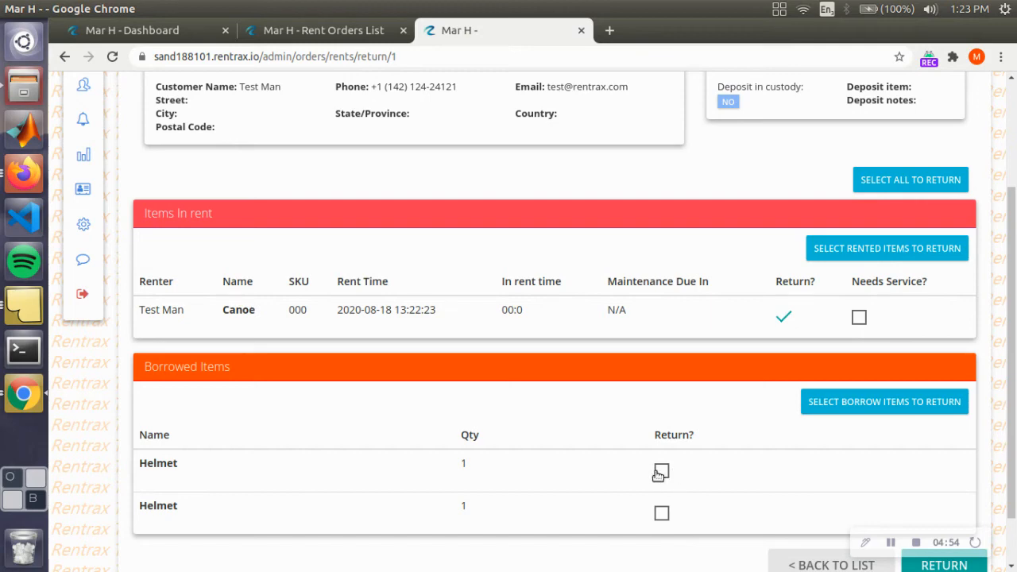
left_click(661, 473)
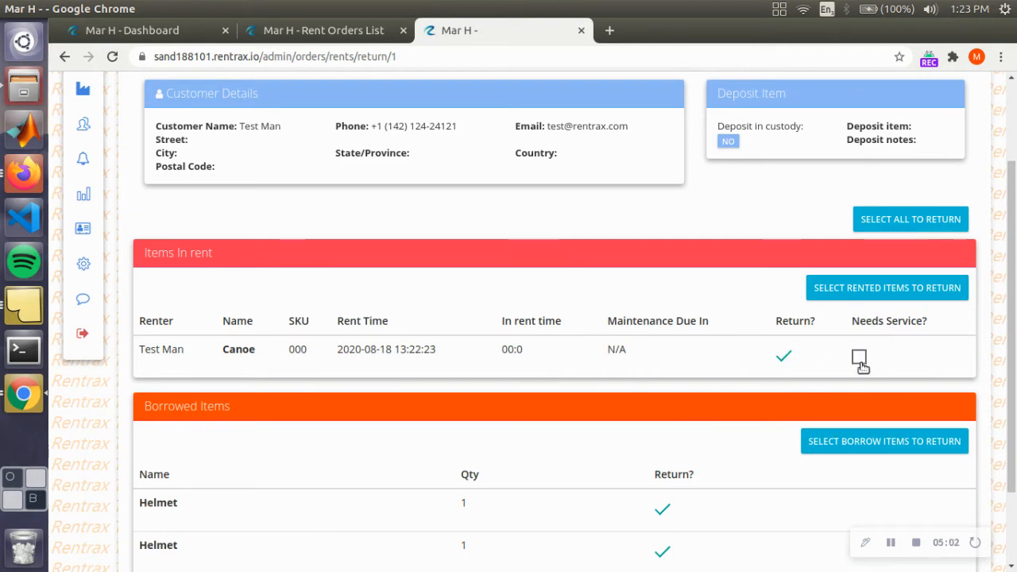
Flag the Canoe as Needs Service with 'Leaking' as the reason
left_click(858, 359)
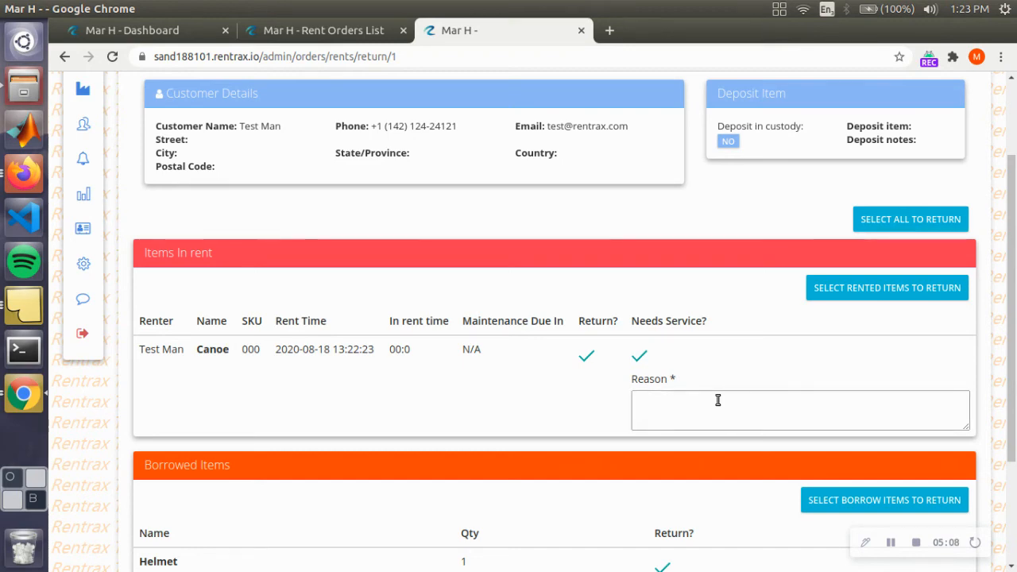
type("Leaking")
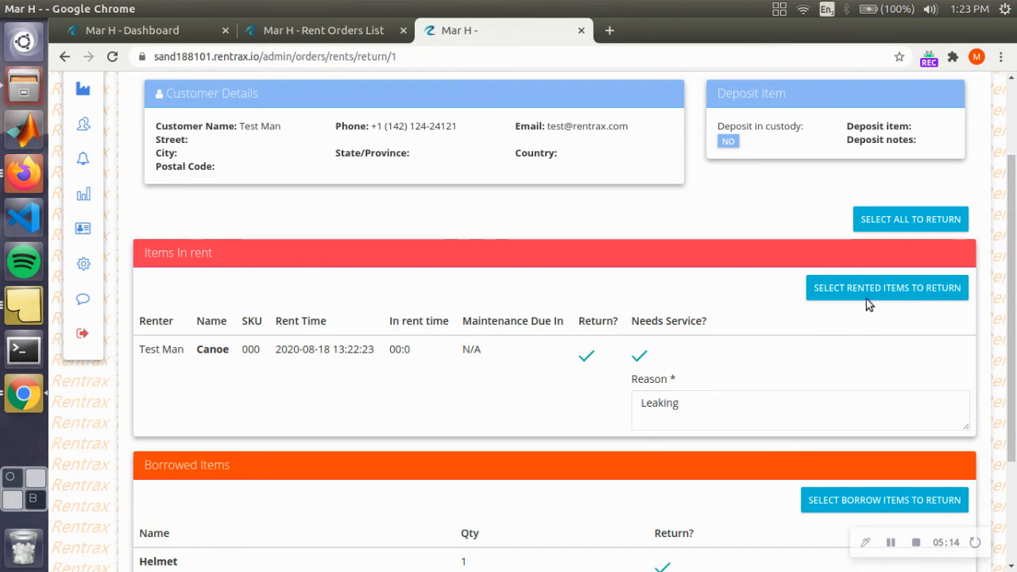
mouse_move(703, 365)
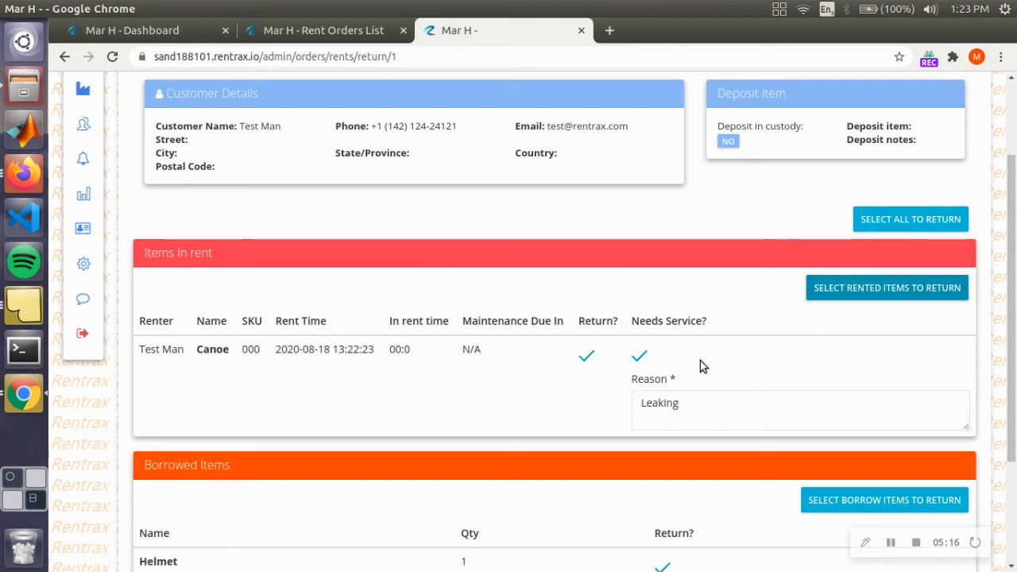
scroll("down", 3)
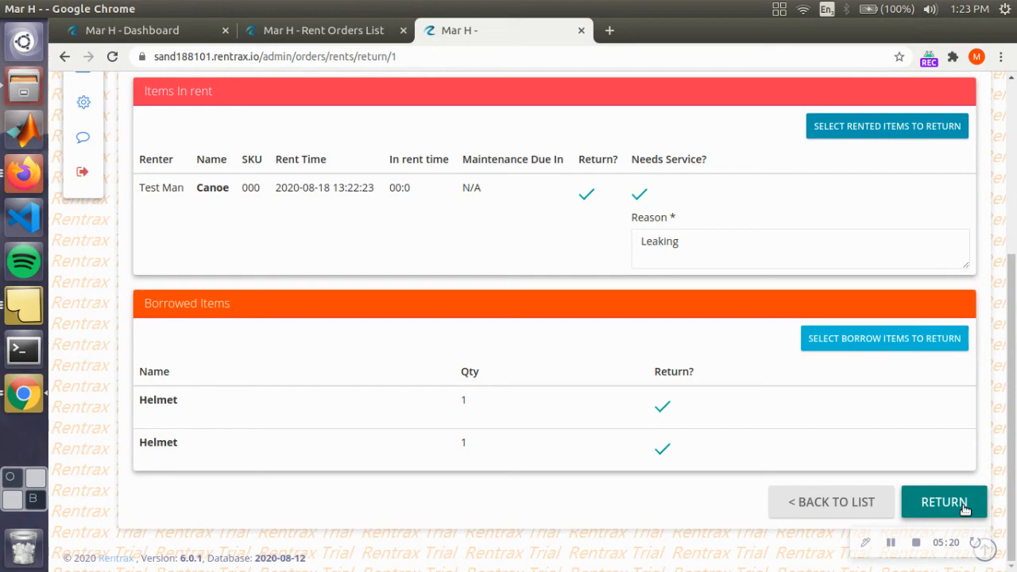
Submit the return so order 200818101 shows status Returned
left_click(944, 503)
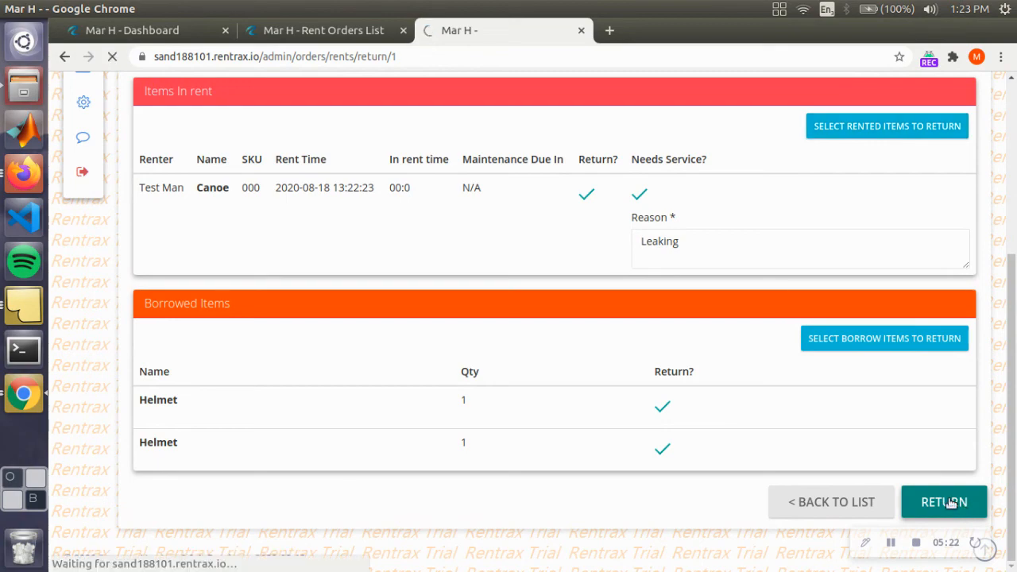
left_click(943, 502)
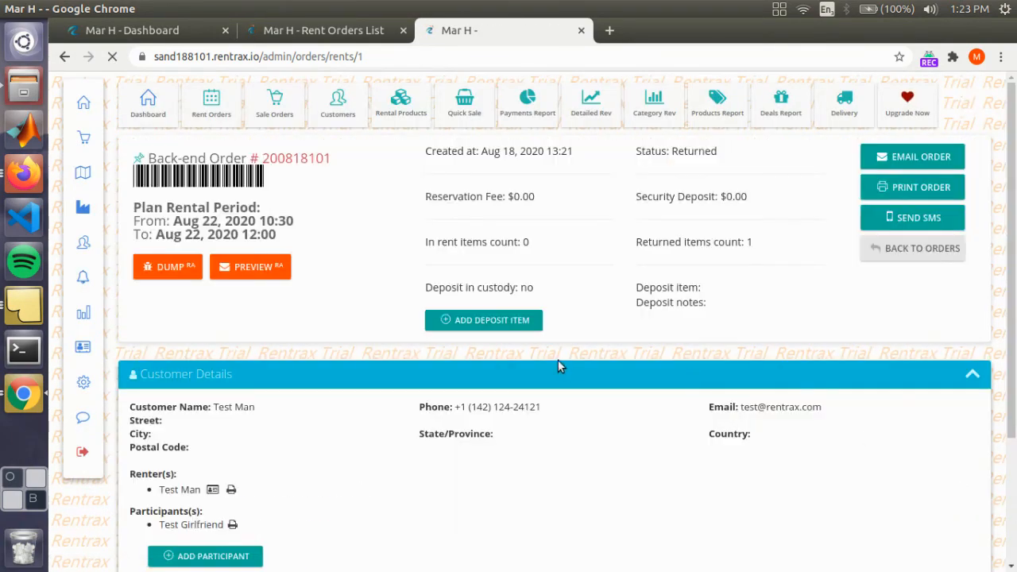
scroll("down", 3)
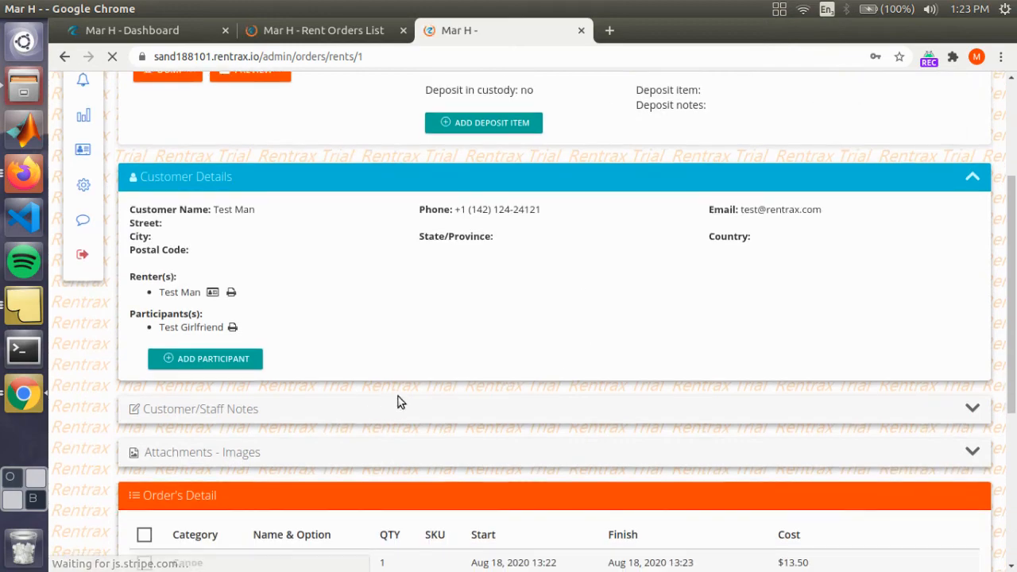
scroll("up", 3)
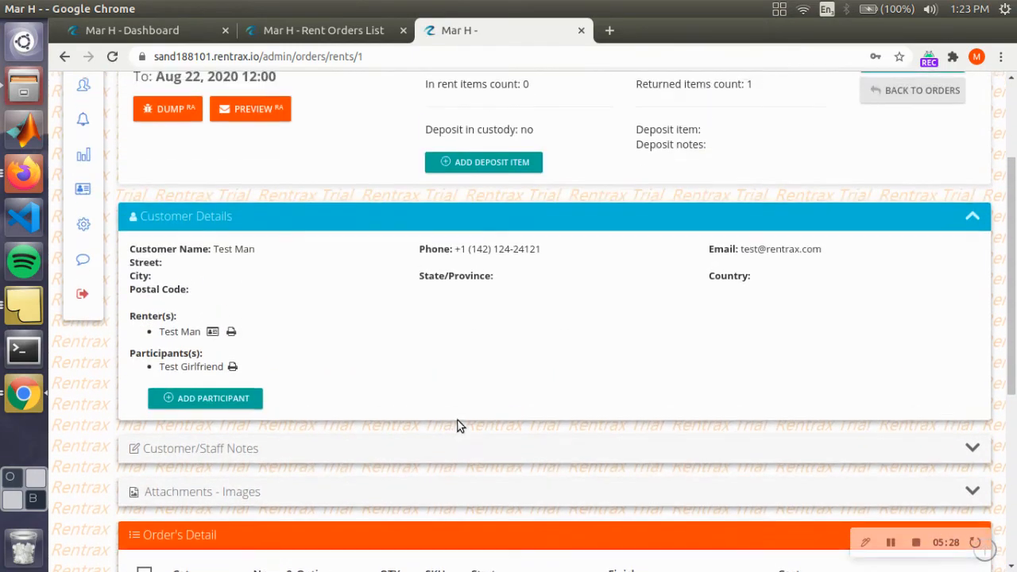
scroll("up", 3)
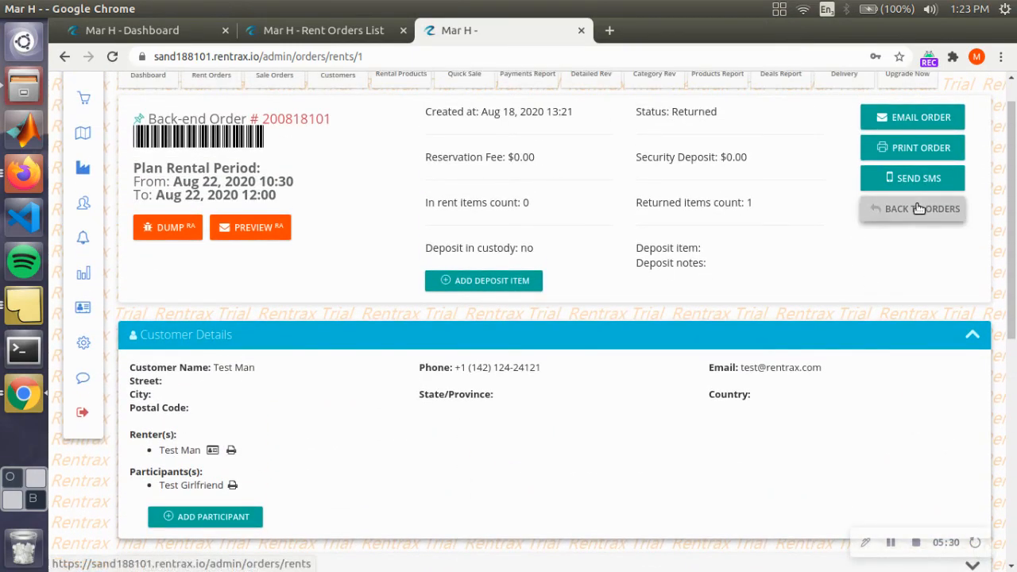
Return to the rent orders list filtered to Returned orders
left_click(912, 208)
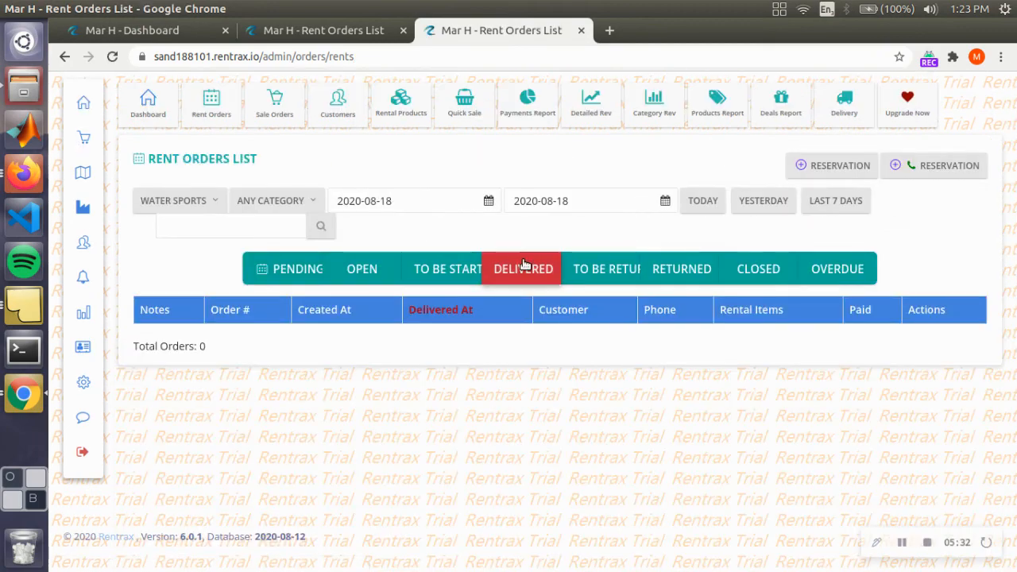
mouse_move(680, 269)
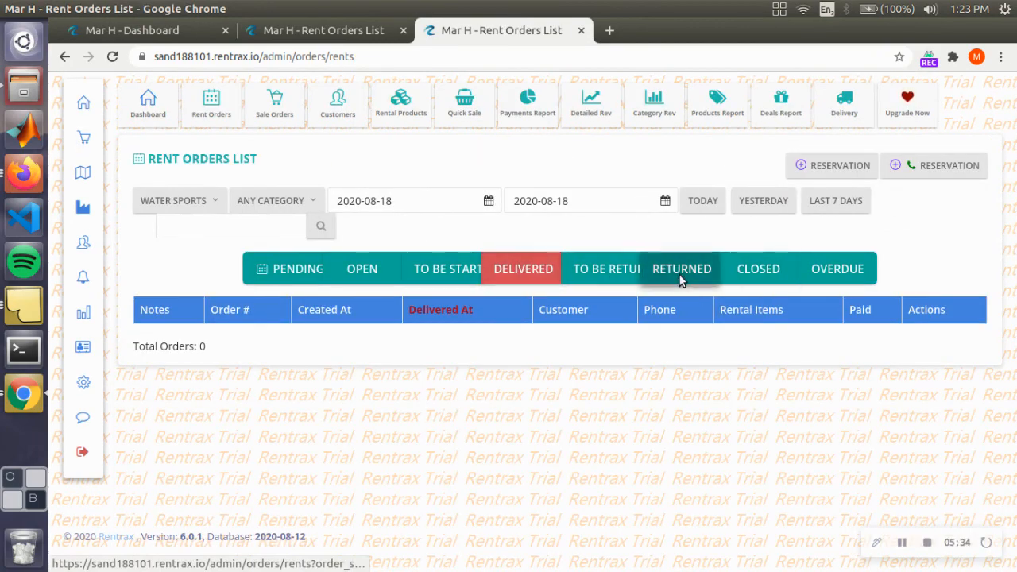
left_click(680, 269)
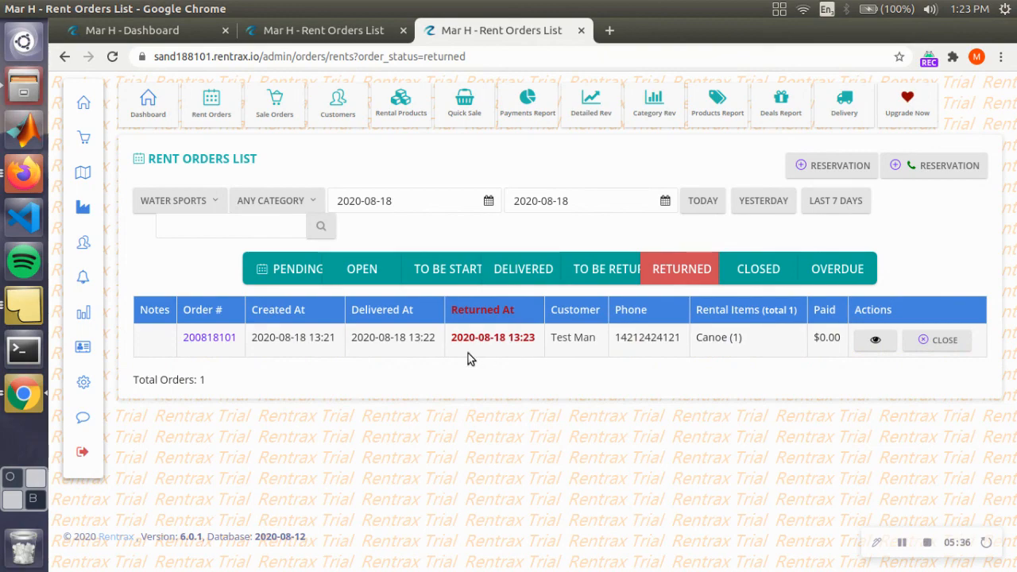
mouse_move(944, 340)
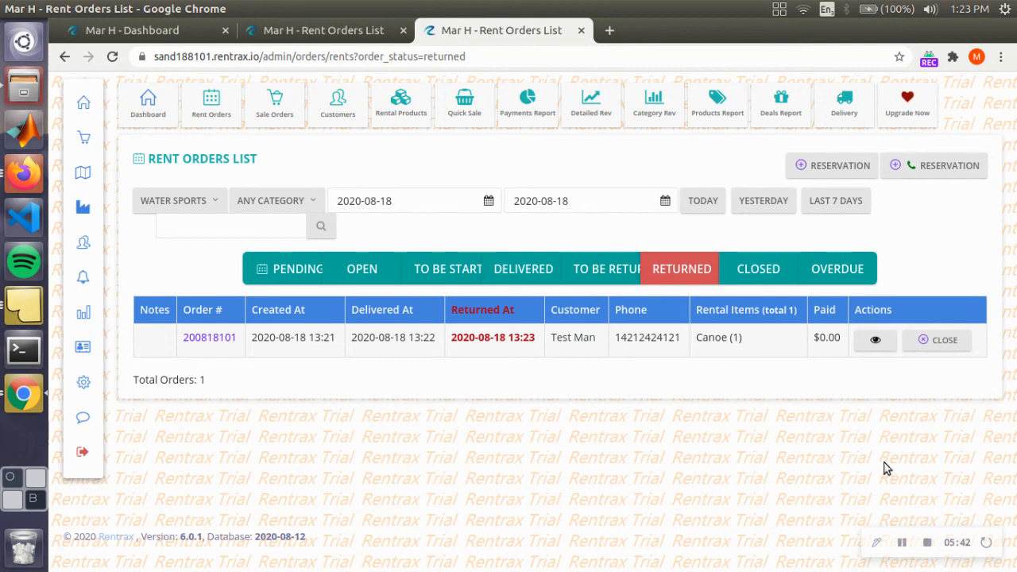
mouse_move(575, 394)
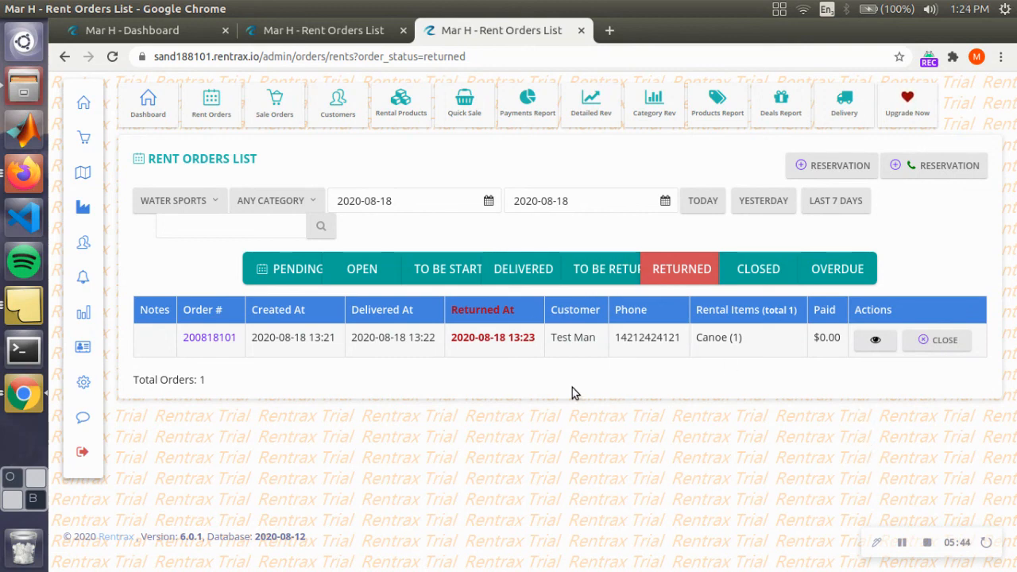
mouse_move(591, 392)
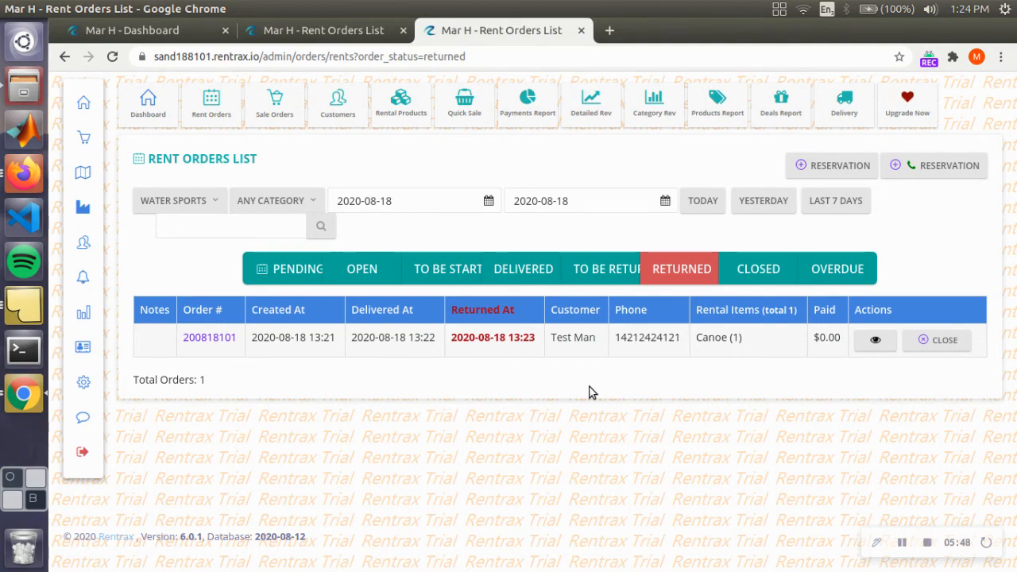
mouse_move(621, 391)
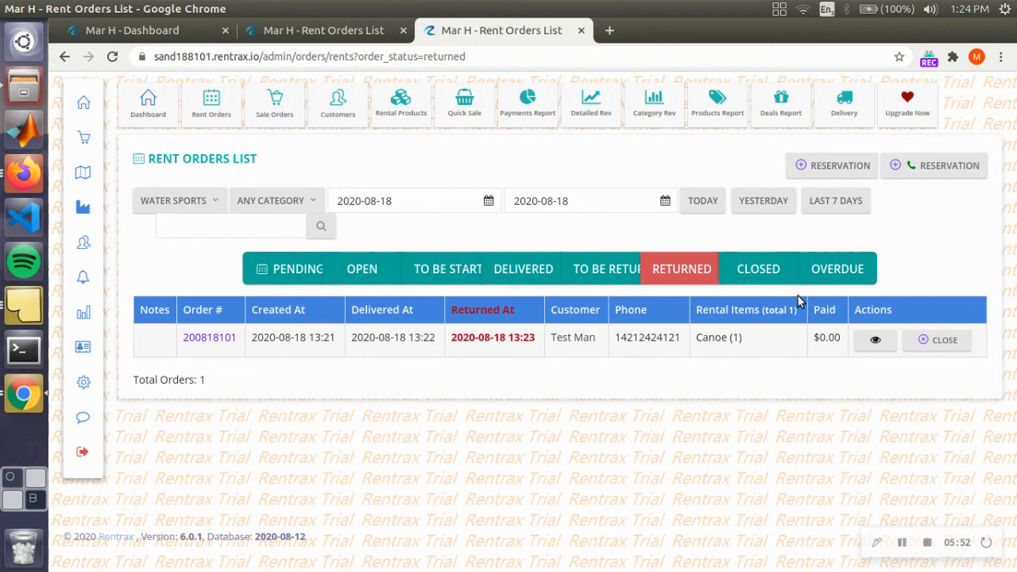
mouse_move(777, 467)
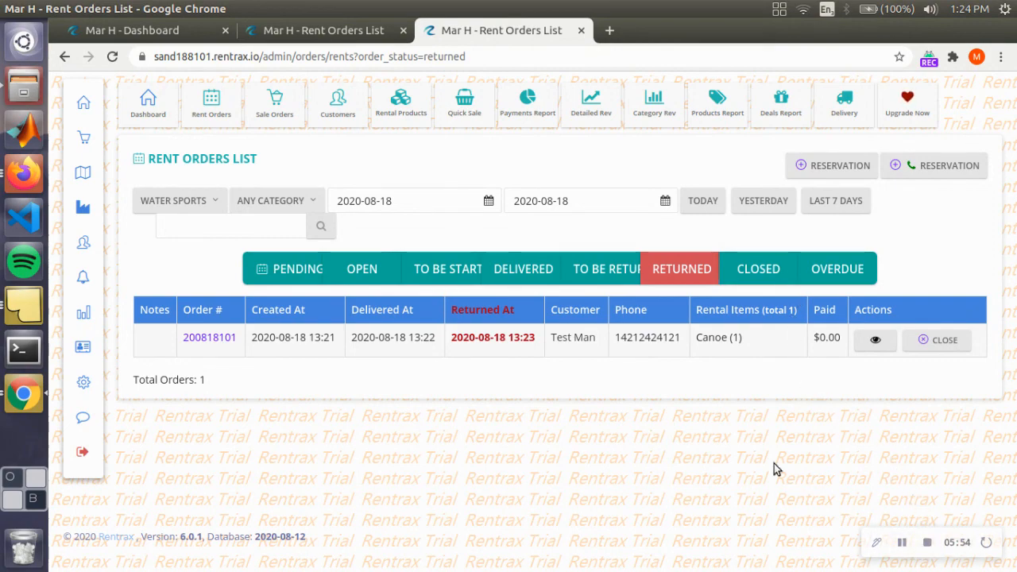